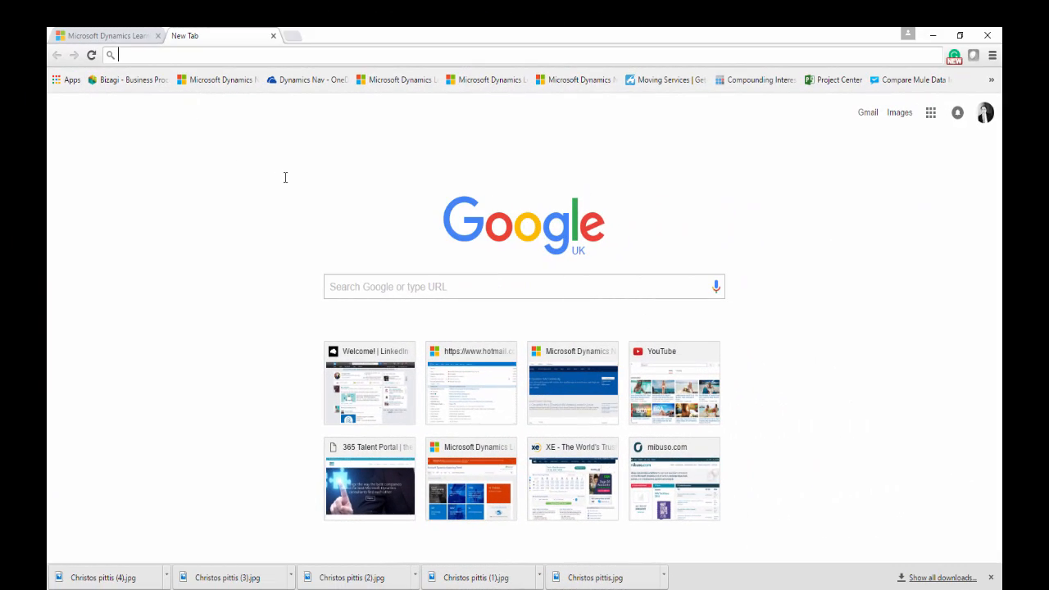
Reach the jetreports.com Jet Express page via the 'jetrepo' address-bar suggestion.
text(jetrepo)
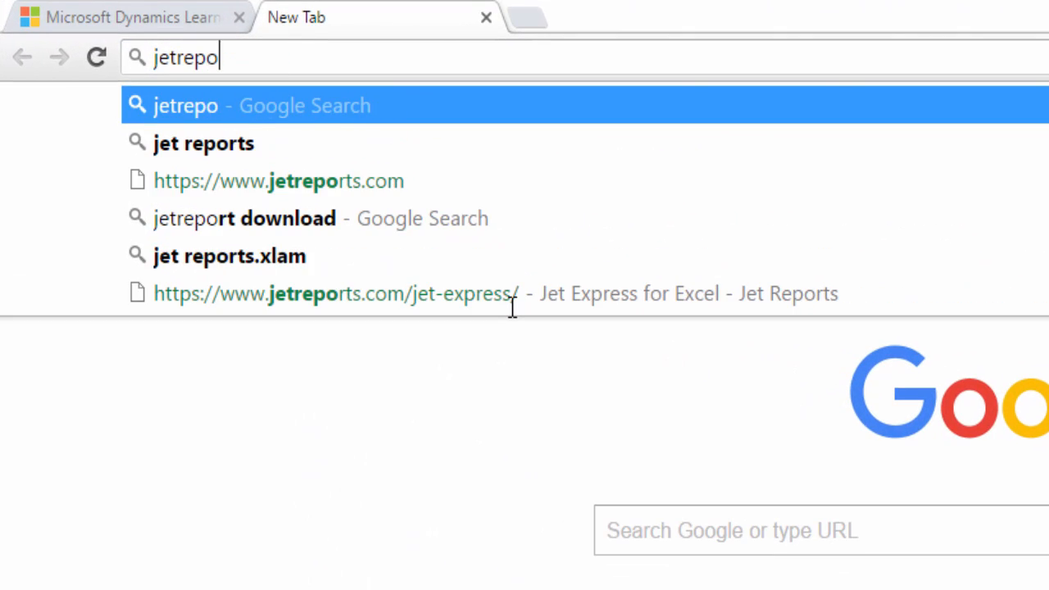
mouse_move(426, 294)
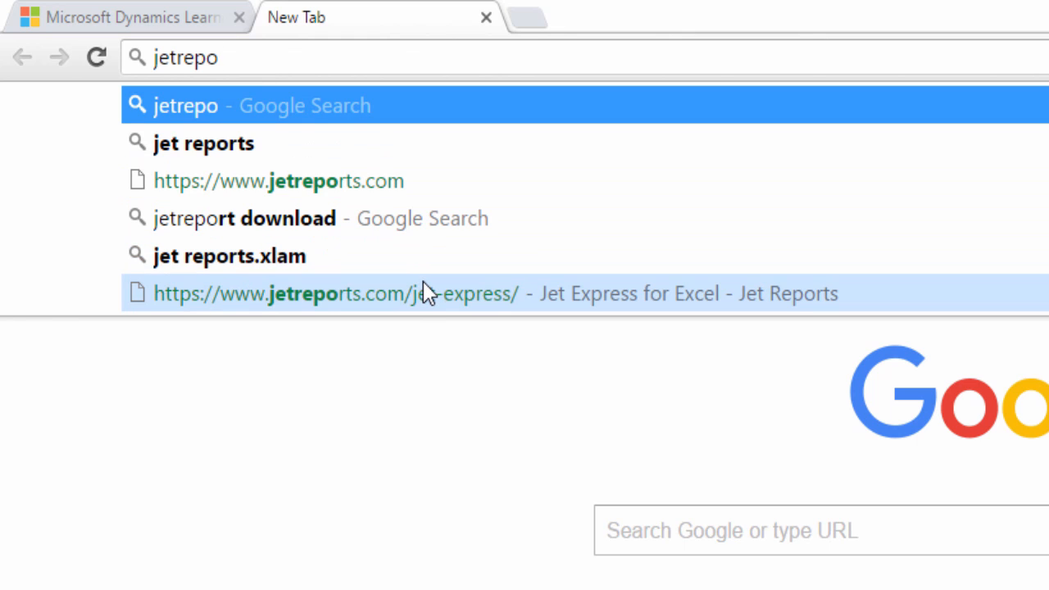
click(426, 293)
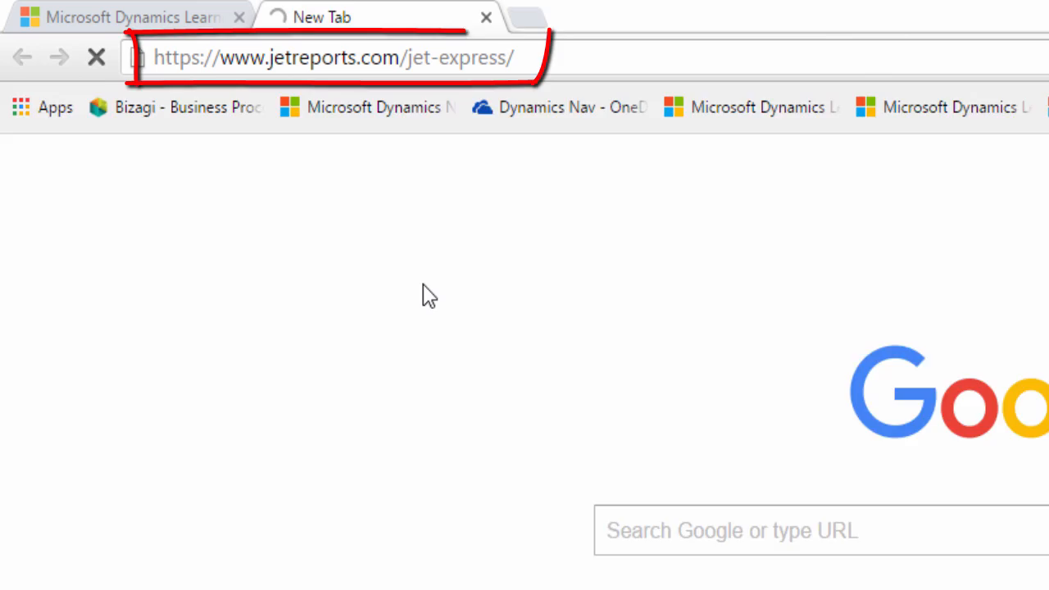
Choose the Microsoft Dynamics NAV platform and start its Download Now flow.
key(Enter)
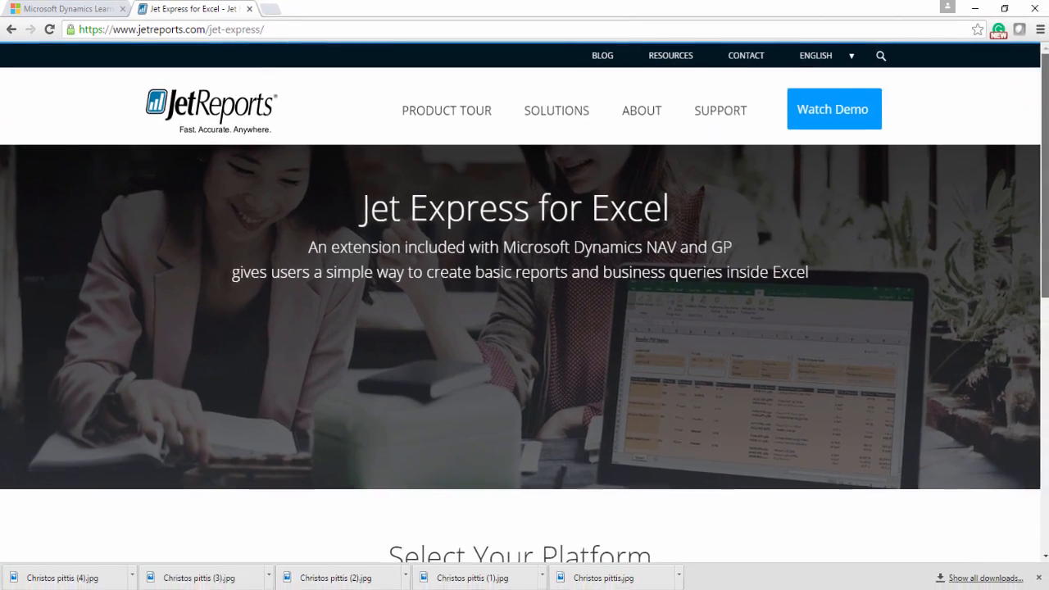
scroll(down, 3)
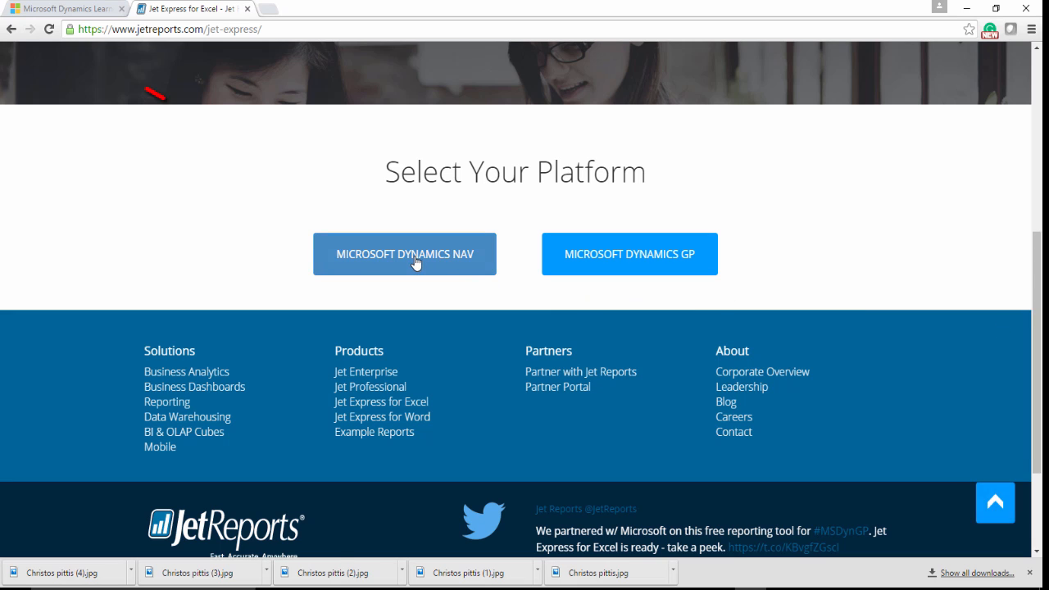
click(403, 252)
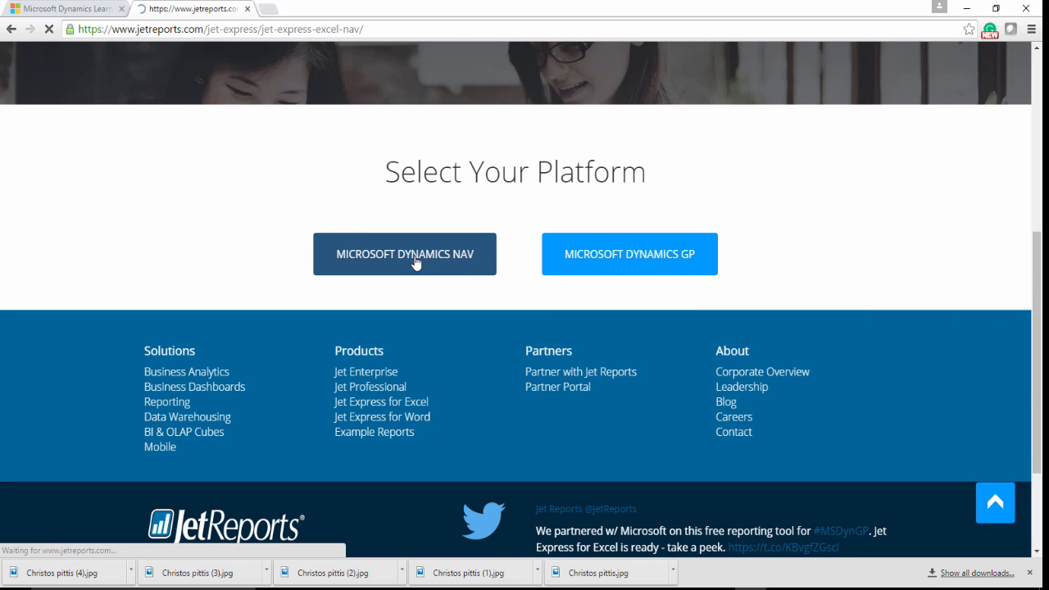
click(403, 253)
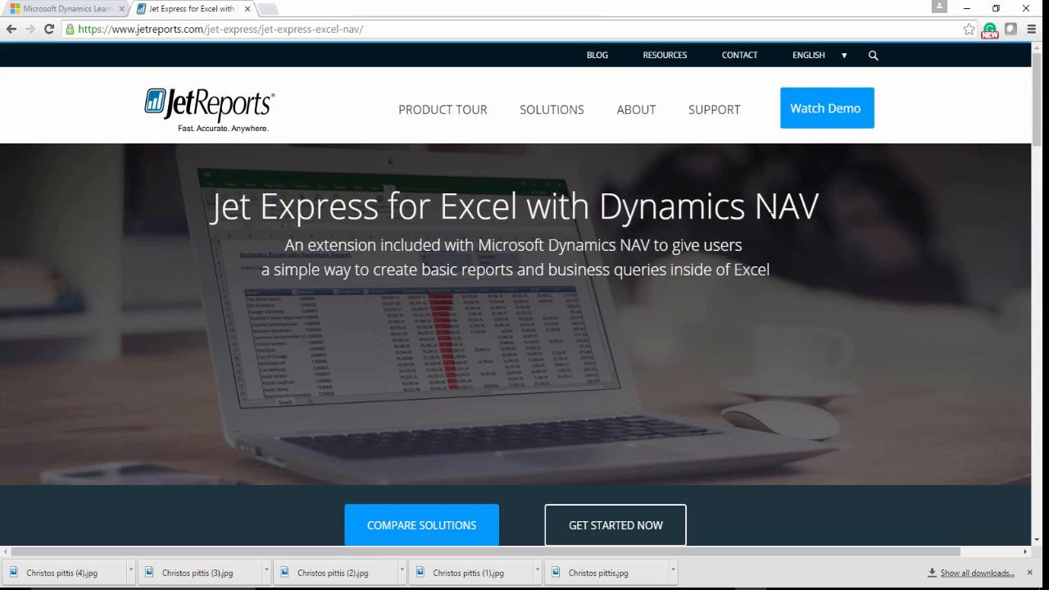
scroll(down, 3)
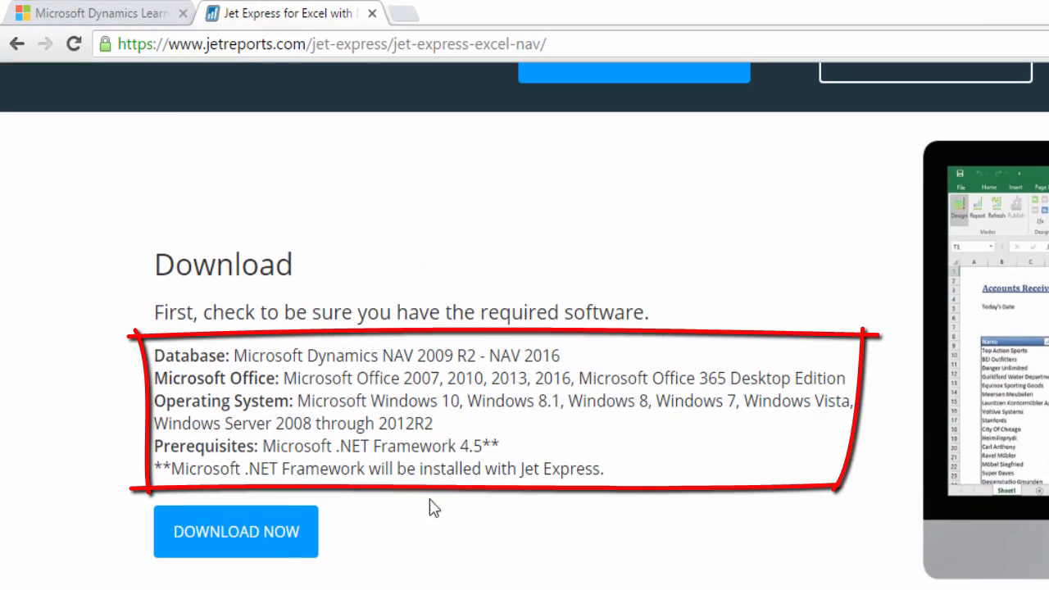
click(236, 531)
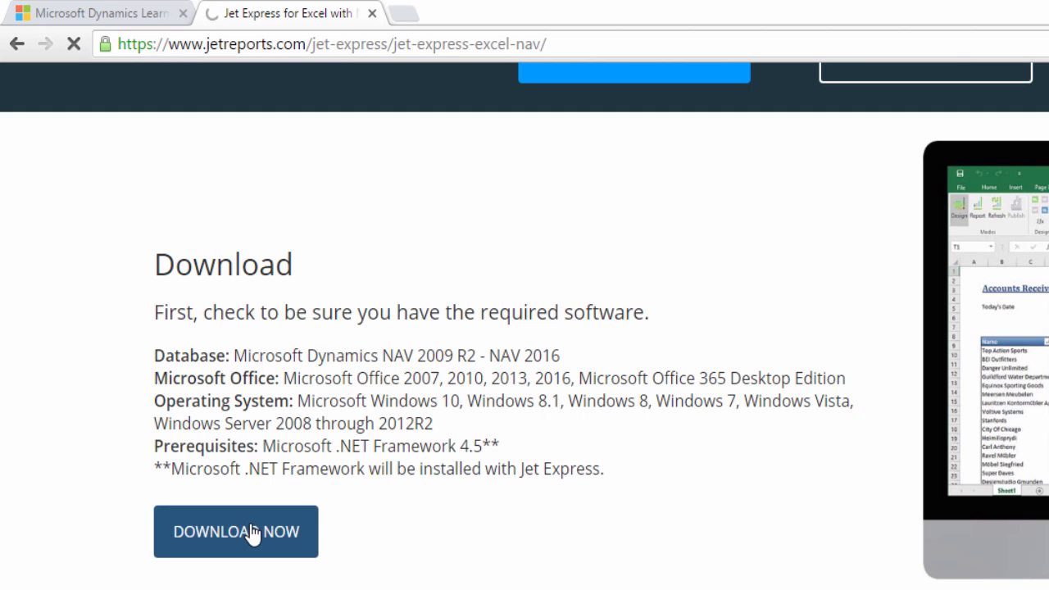
click(236, 531)
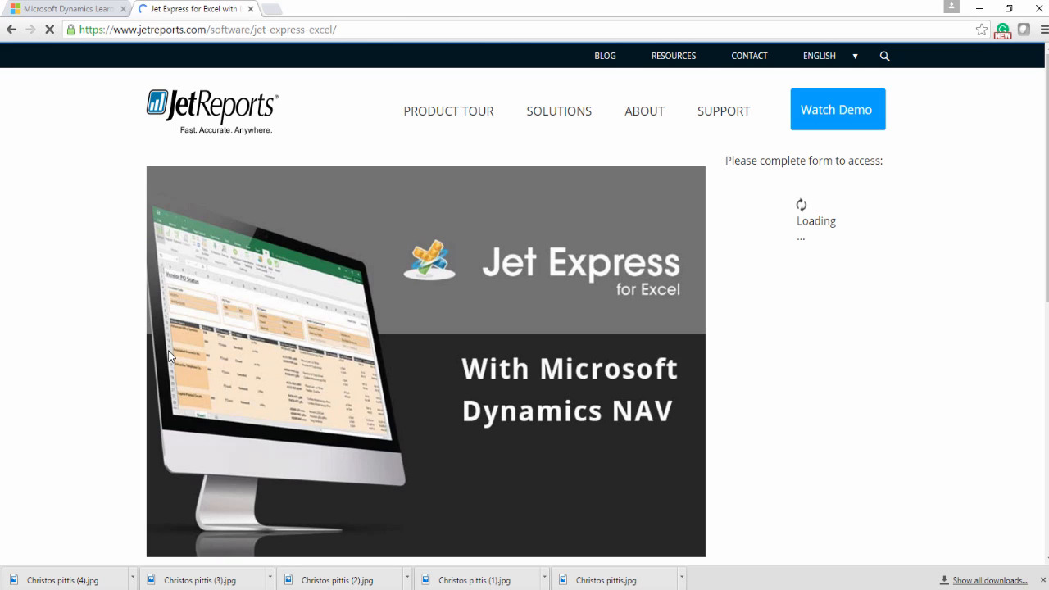
mouse_move(947, 306)
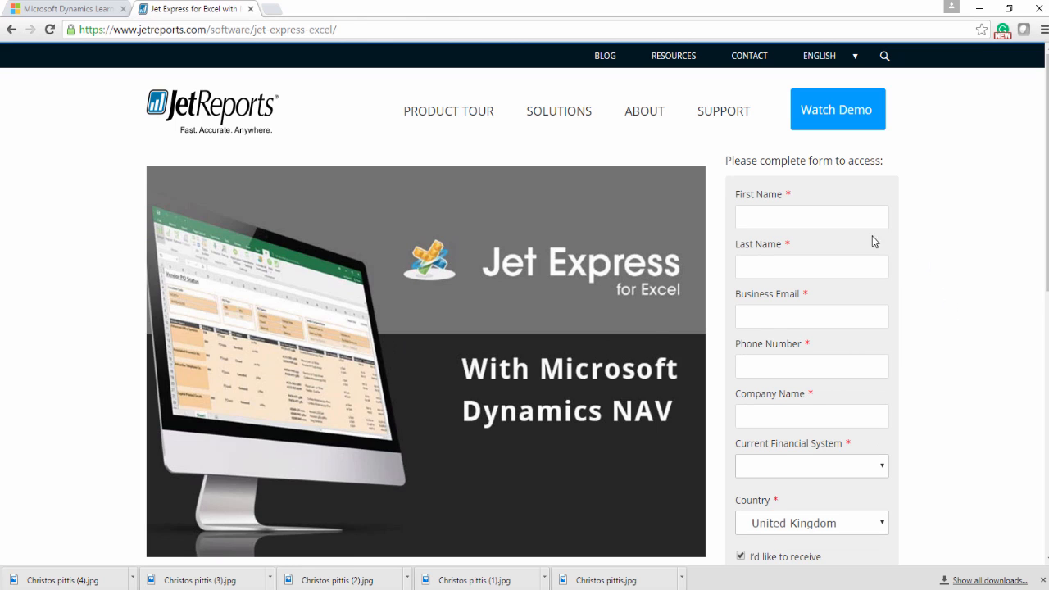
Fill in the access form and submit it with Access Resource.
text(Christos)
text(Pittis)
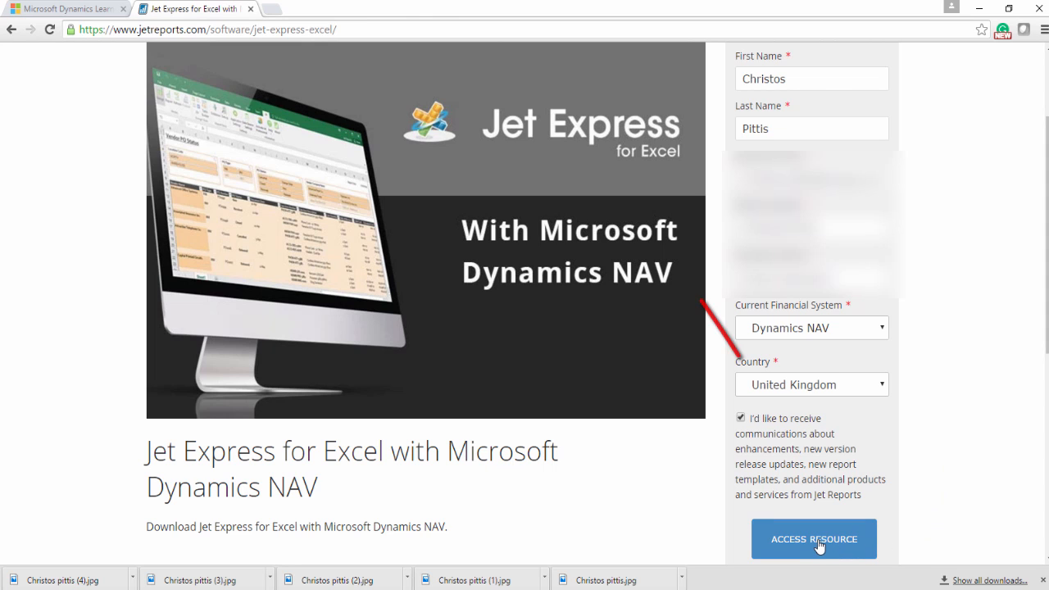
click(813, 538)
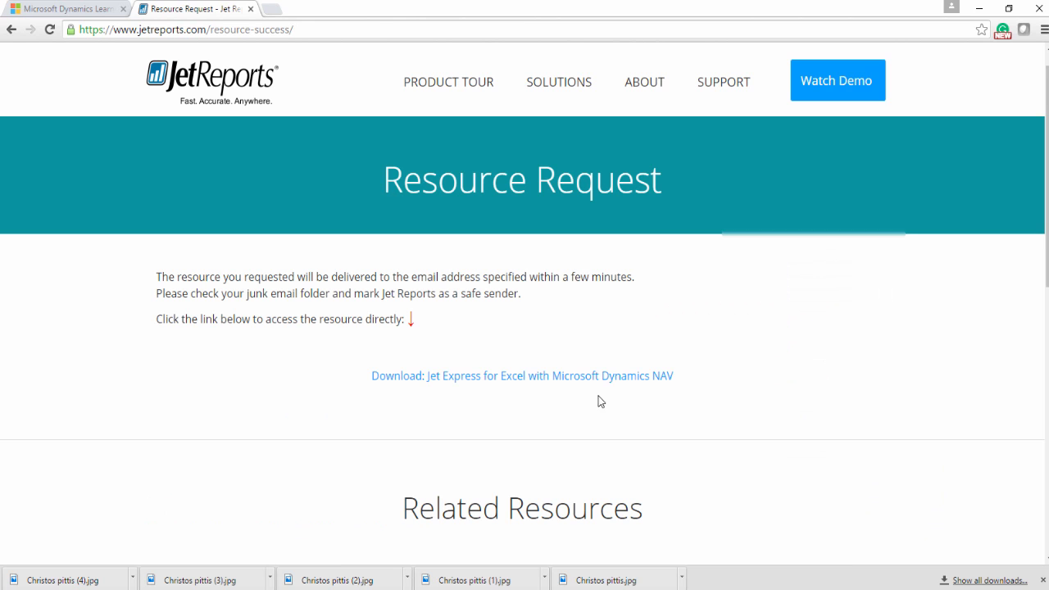
Download the Jet Express Setup installer from the Resource Request confirmation link.
click(521, 375)
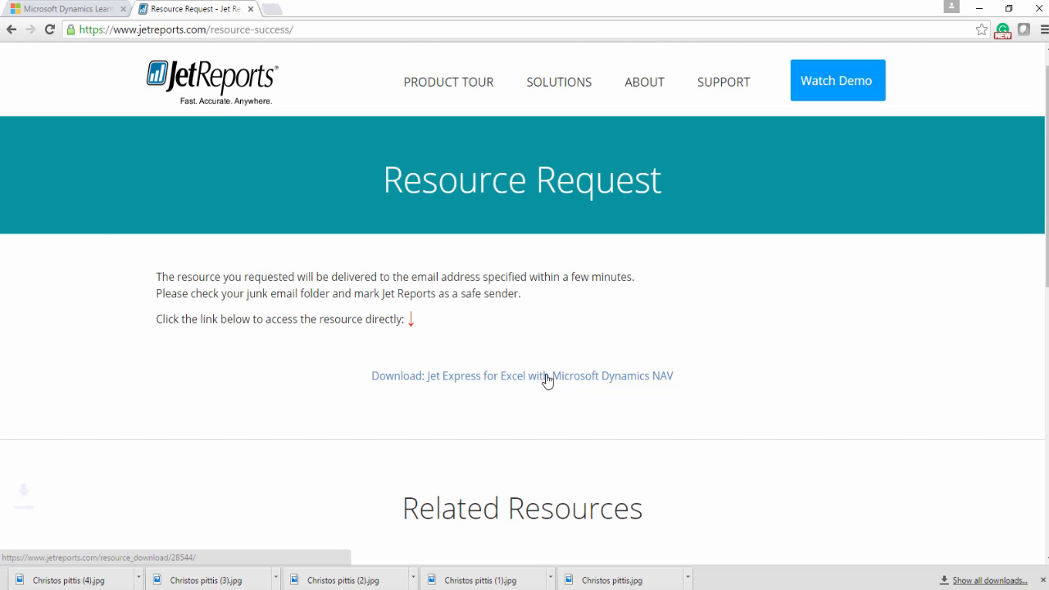
click(521, 376)
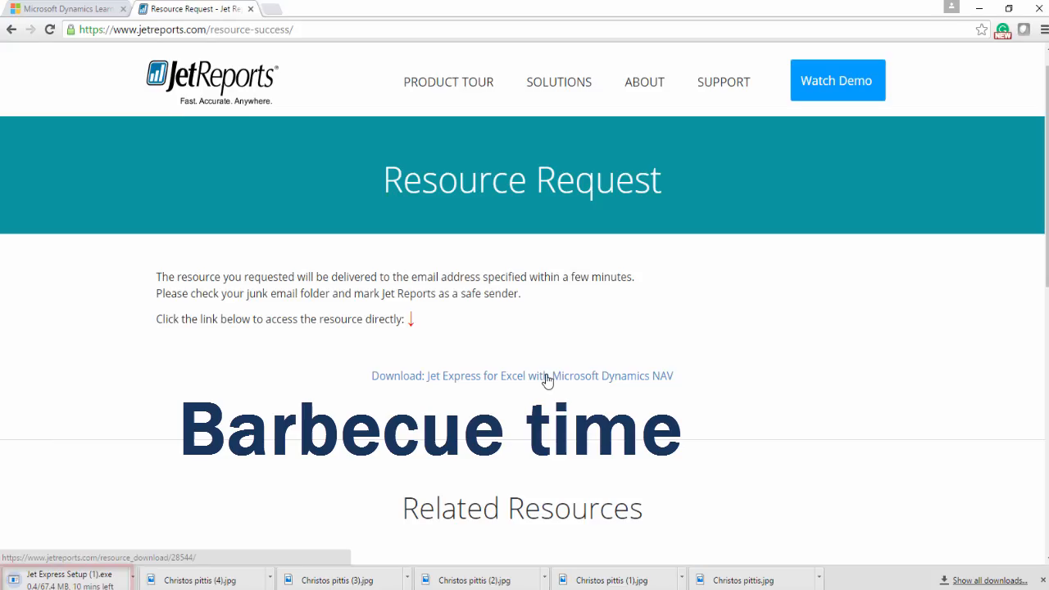
click(522, 375)
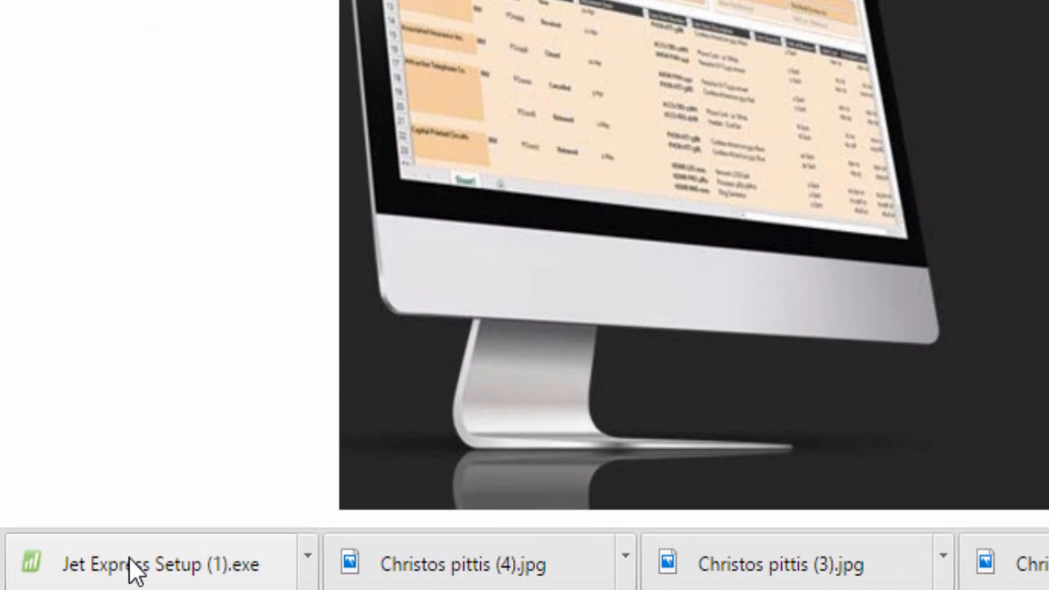
Run Jet Express Setup (1).exe, install, and finish with launch and desktop shortcut checked.
click(156, 564)
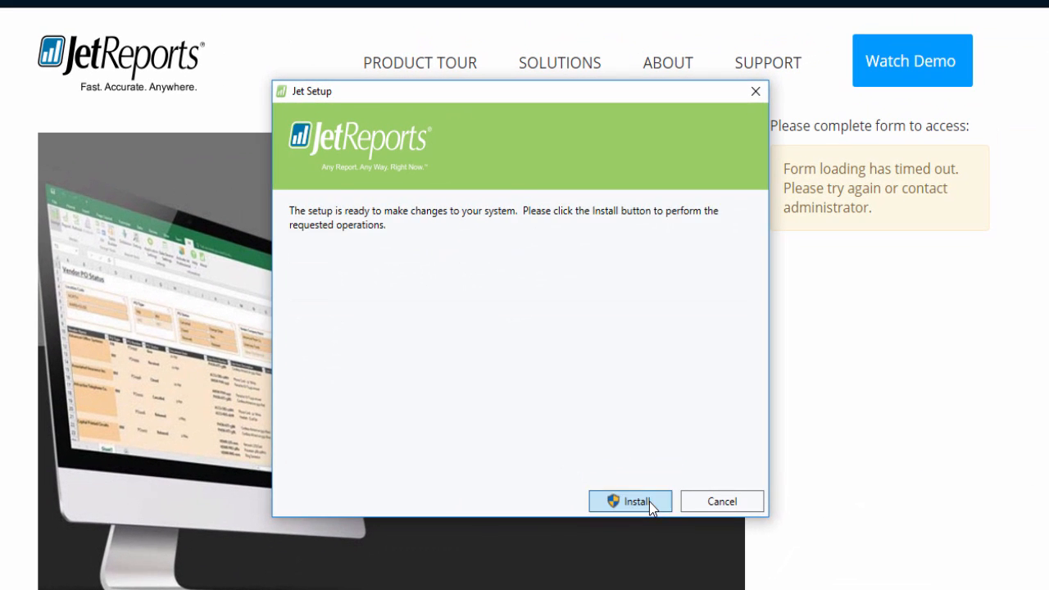
click(629, 502)
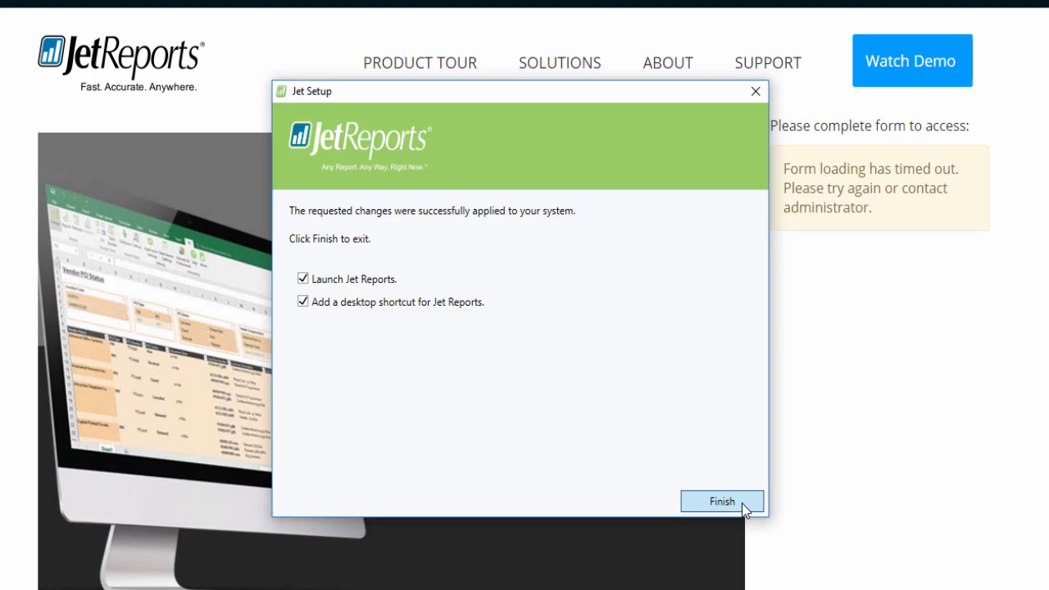
click(721, 501)
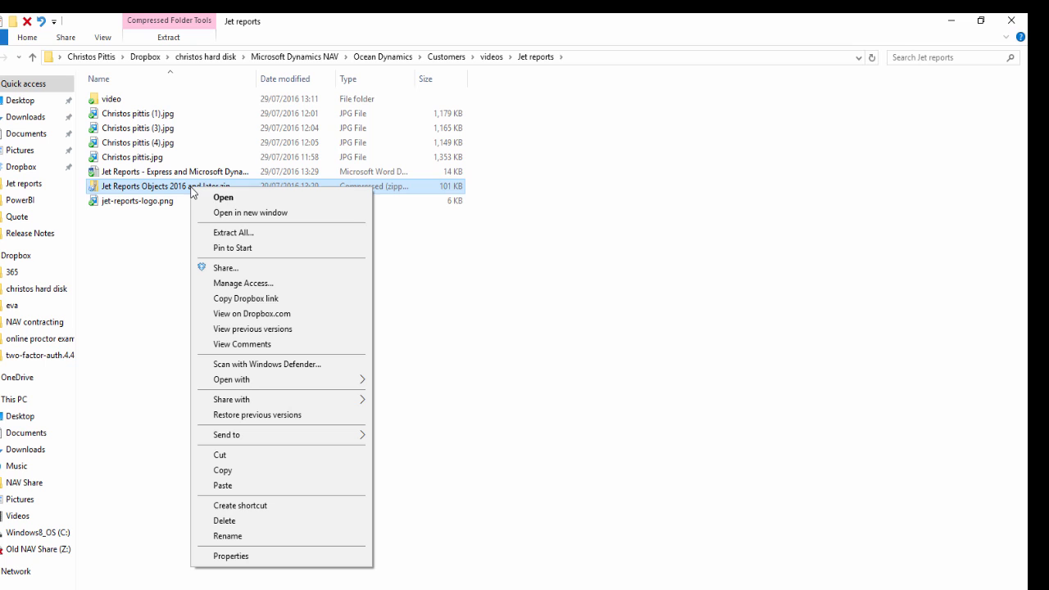
Extract All the Jet Reports Objects 2016 and later.zip to its proposed folder.
click(233, 232)
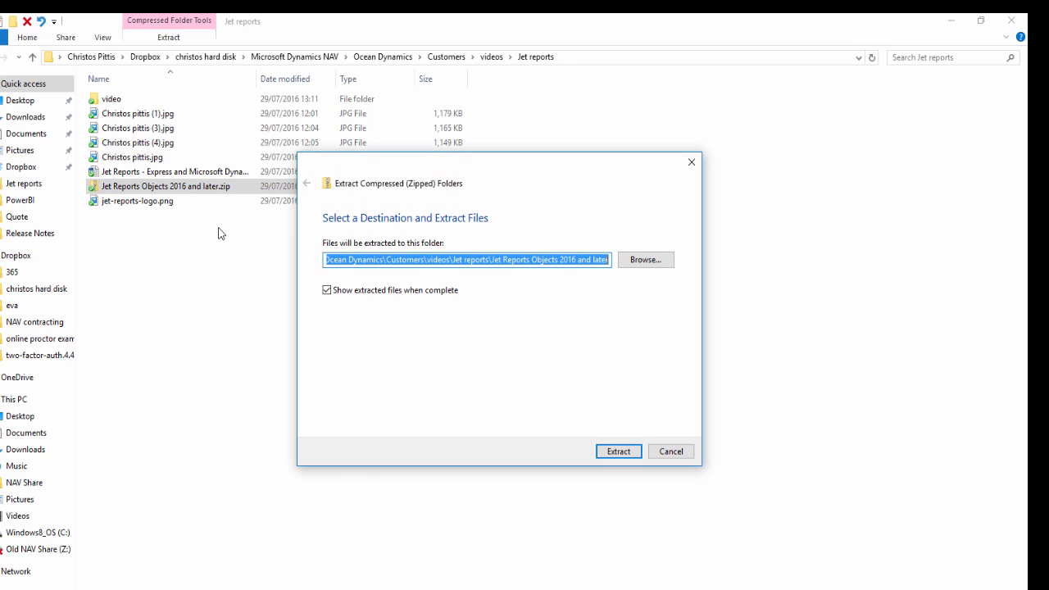
click(618, 450)
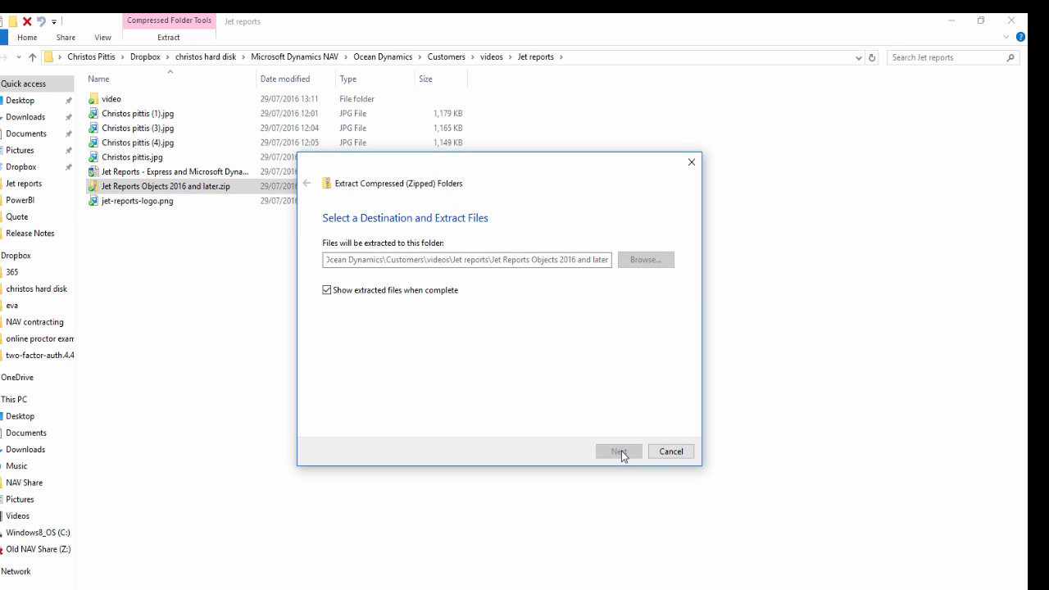
click(618, 451)
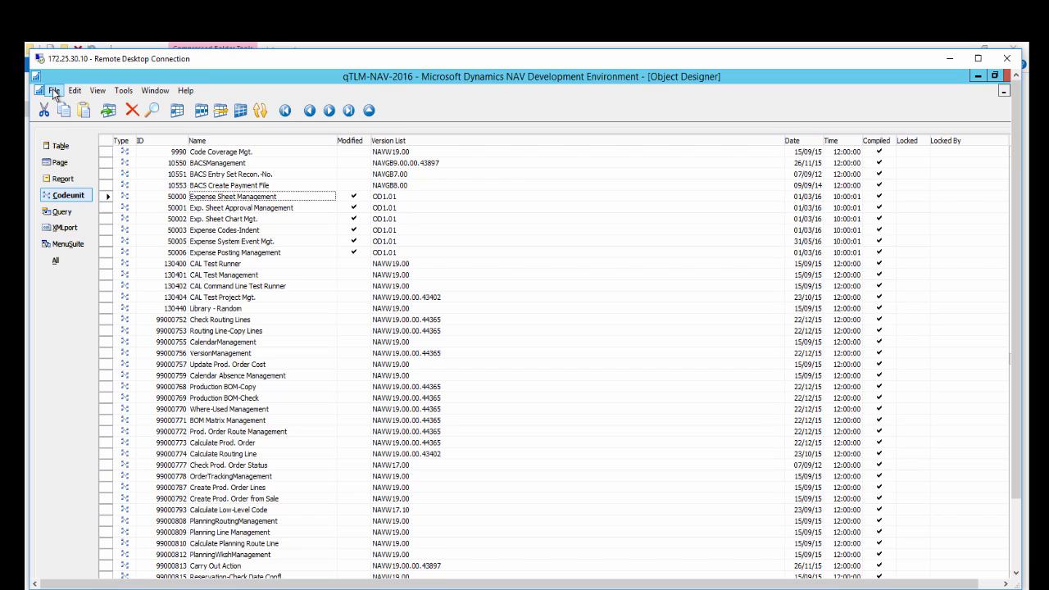
Import the Jet Reports Objects FOB, accepting import all and schema sync, creating 6 objects.
click(53, 91)
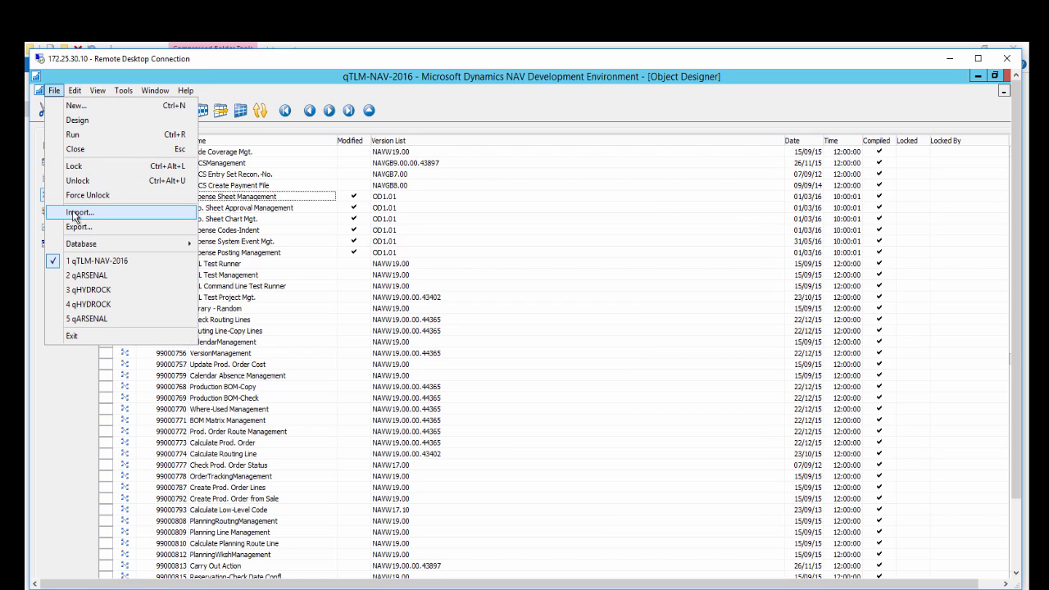
click(79, 213)
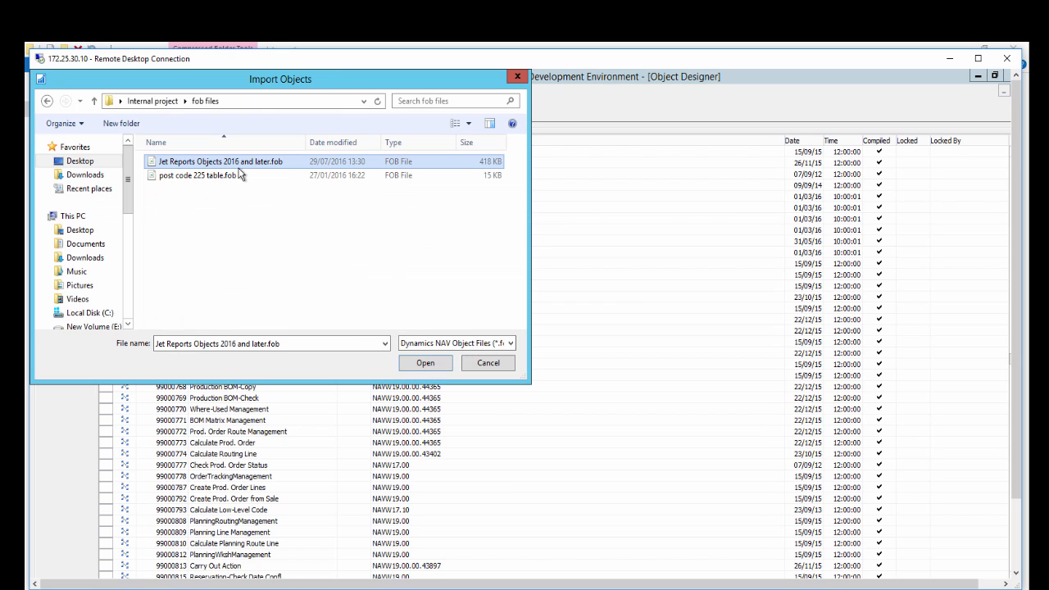
click(426, 362)
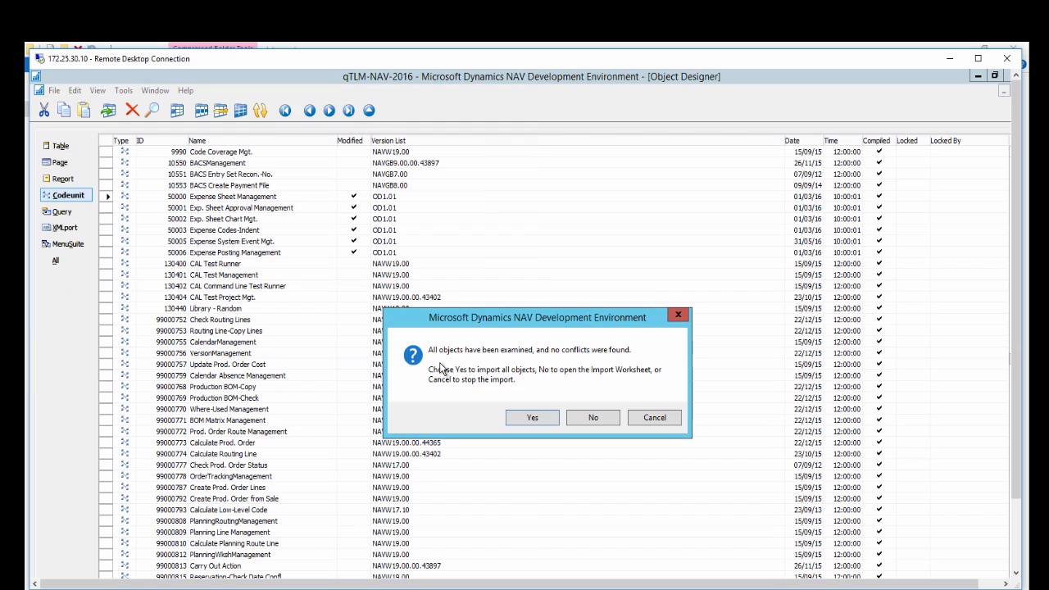
click(531, 418)
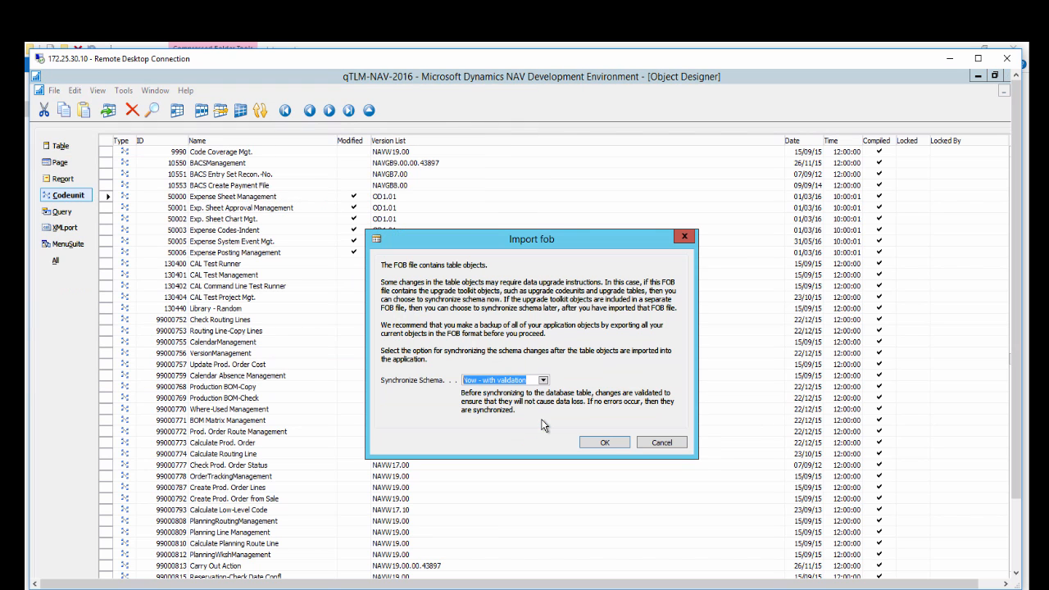
click(603, 443)
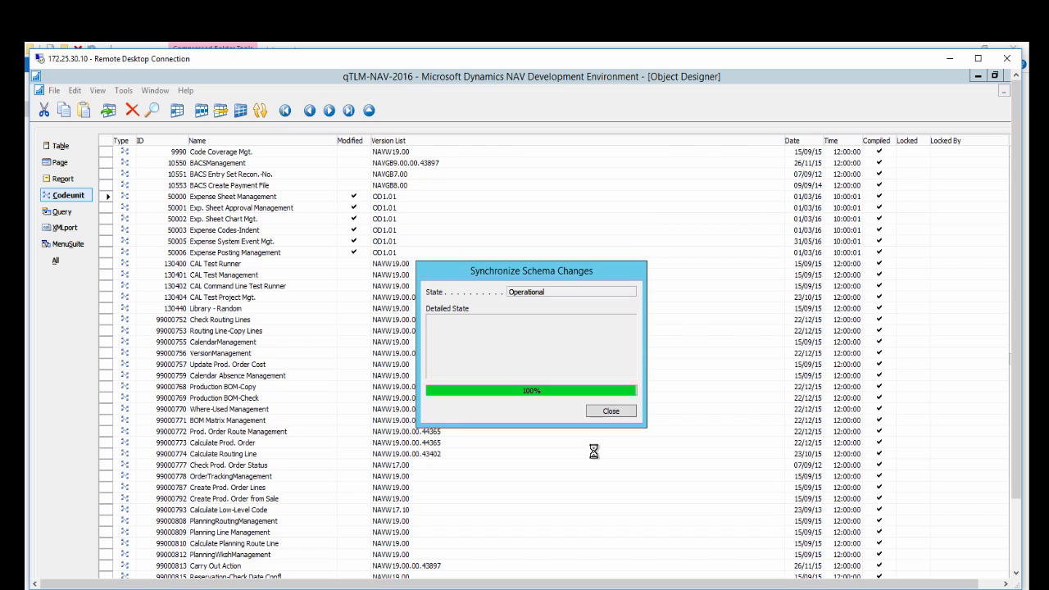
click(610, 409)
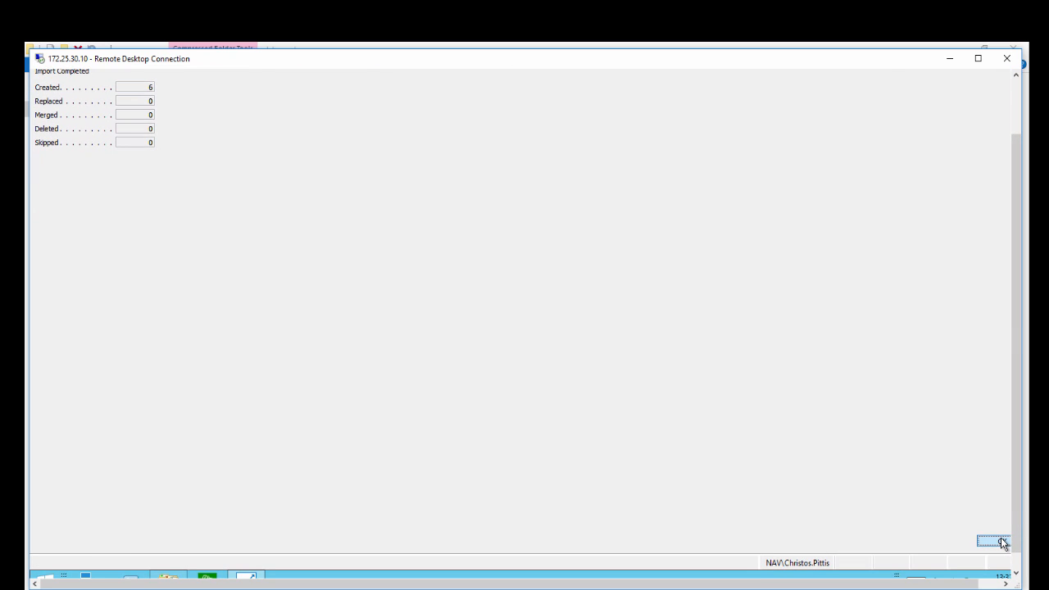
Dismiss the import summary and reach Web Services via the 'web services' search.
click(993, 541)
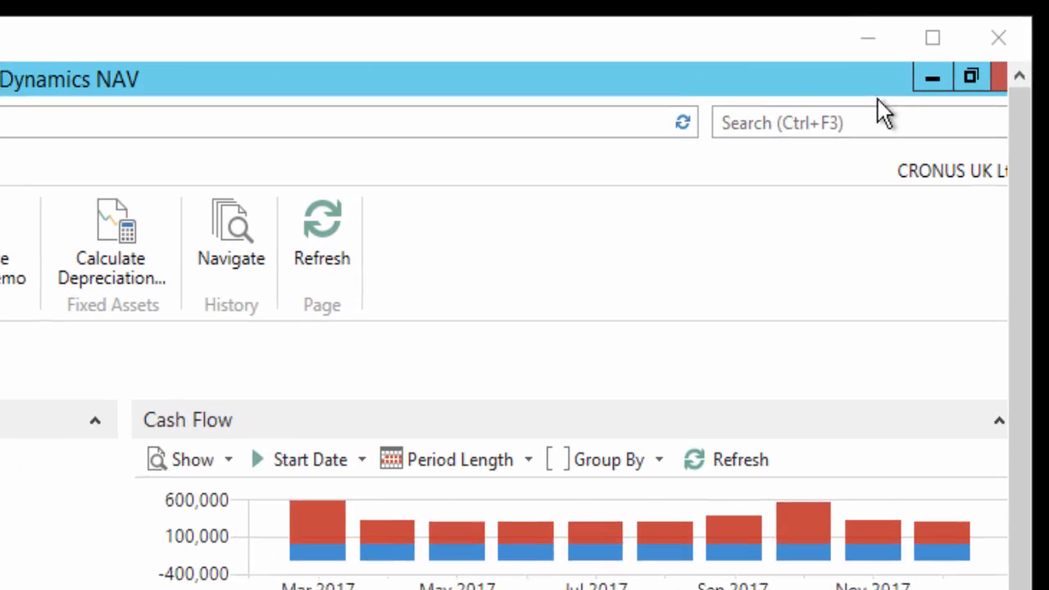
text(w)
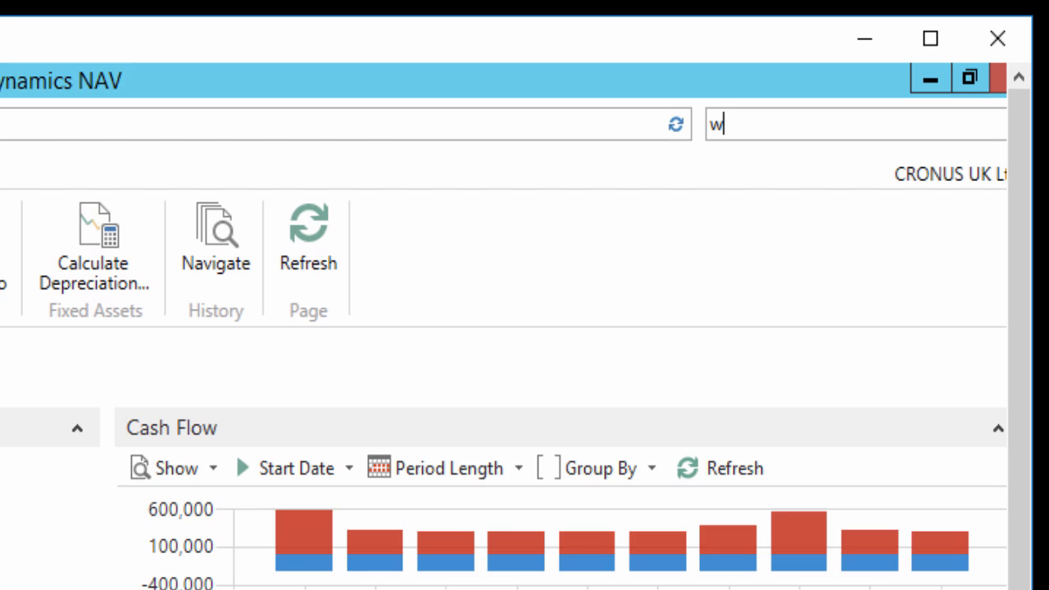
text(eb services)
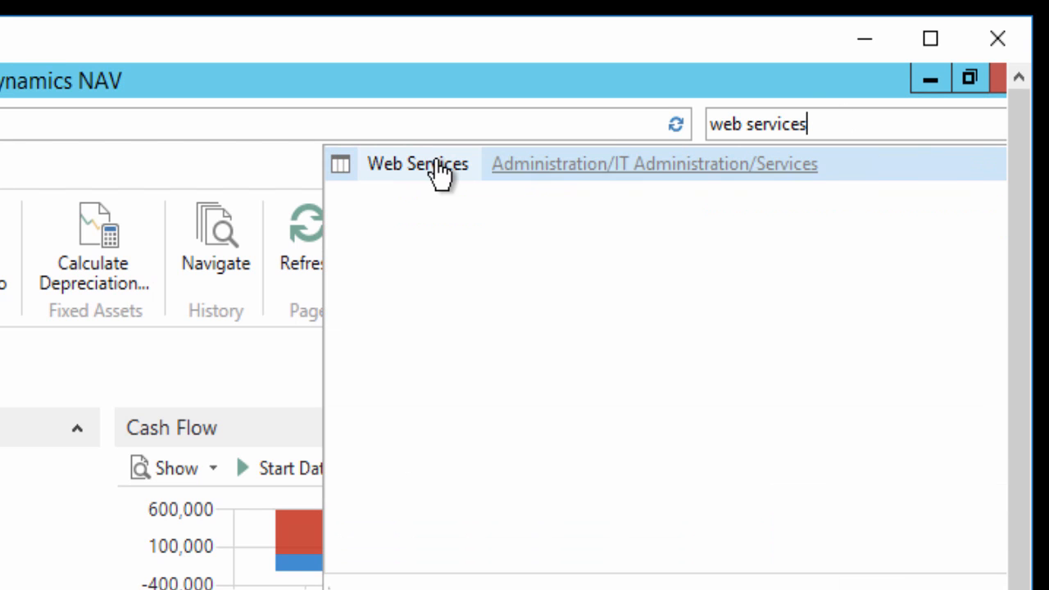
click(416, 164)
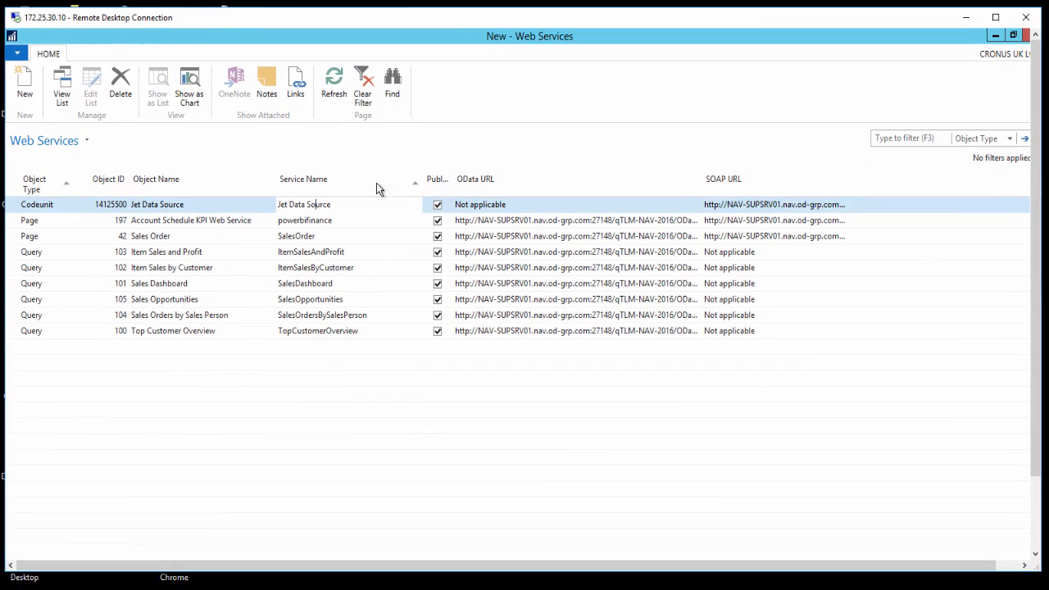
mouse_move(505, 209)
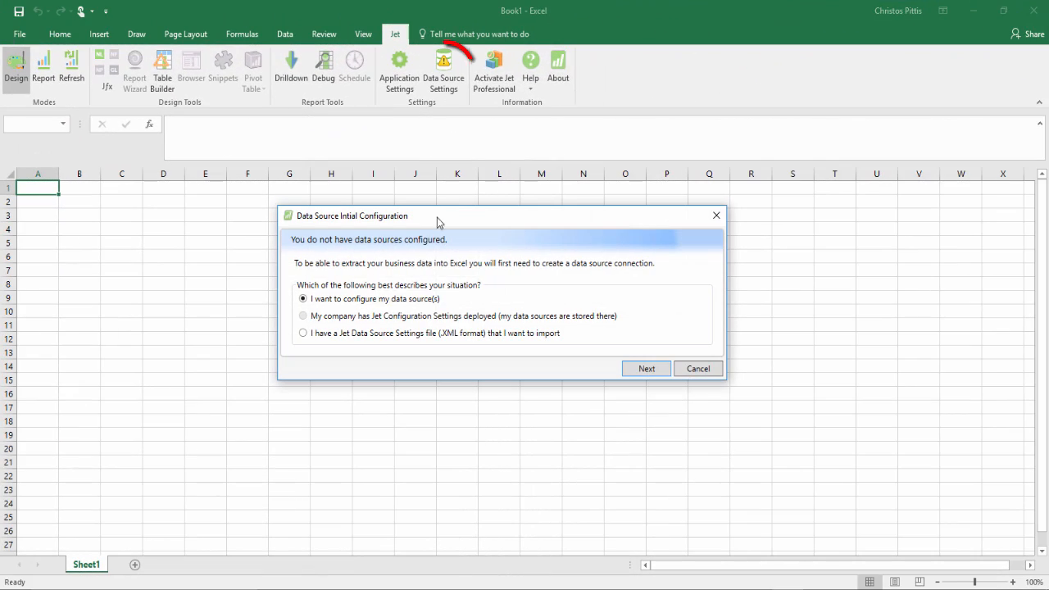
Create 'Christos Pittis data source' as Dynamics NAV 2013 or later via Web Services.
click(646, 367)
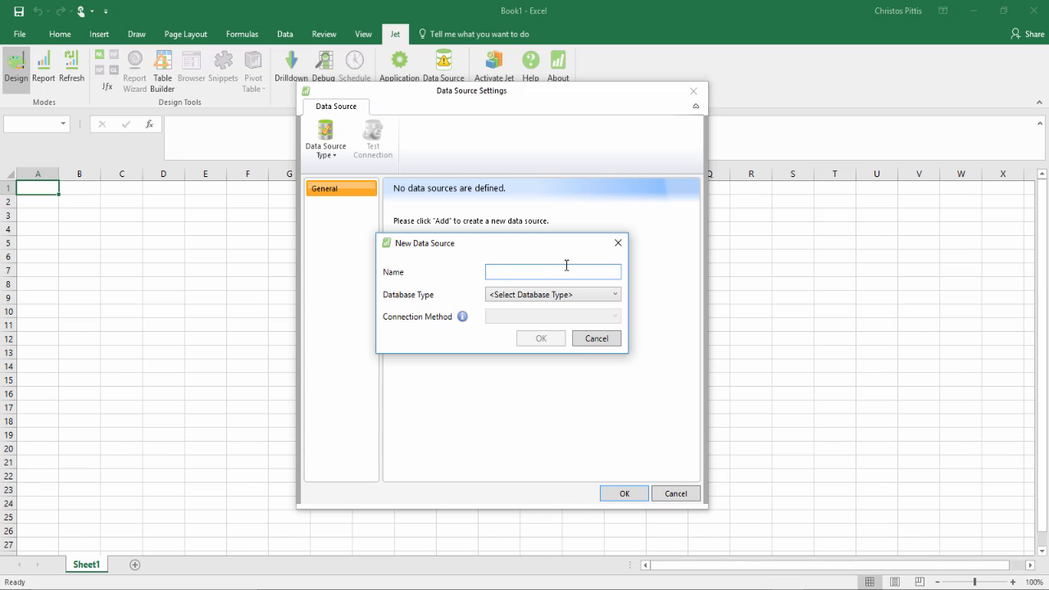
text(Christos Pittis data)
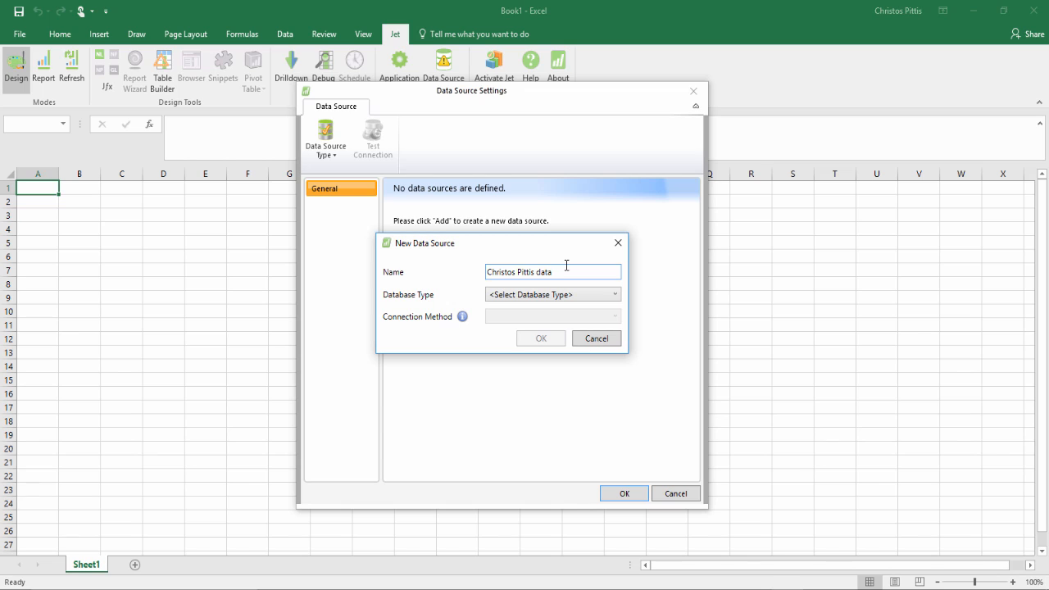
text(source)
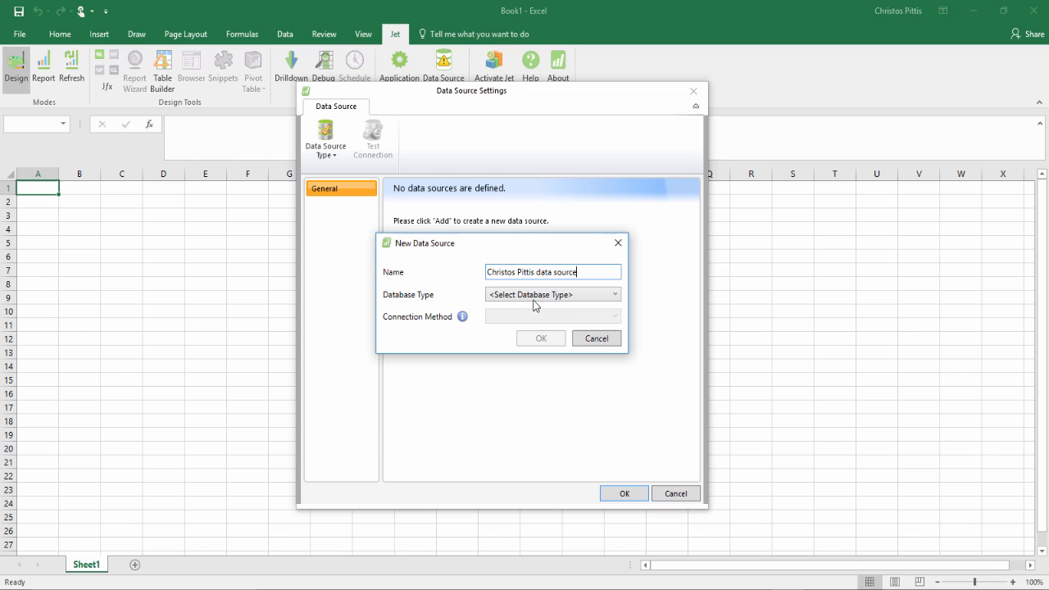
click(552, 295)
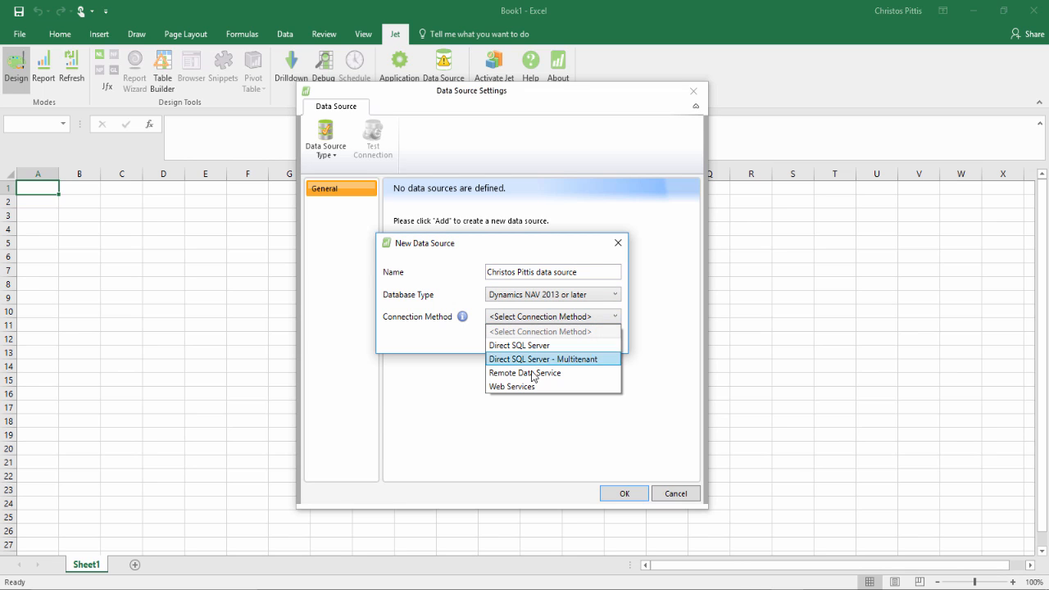
click(511, 387)
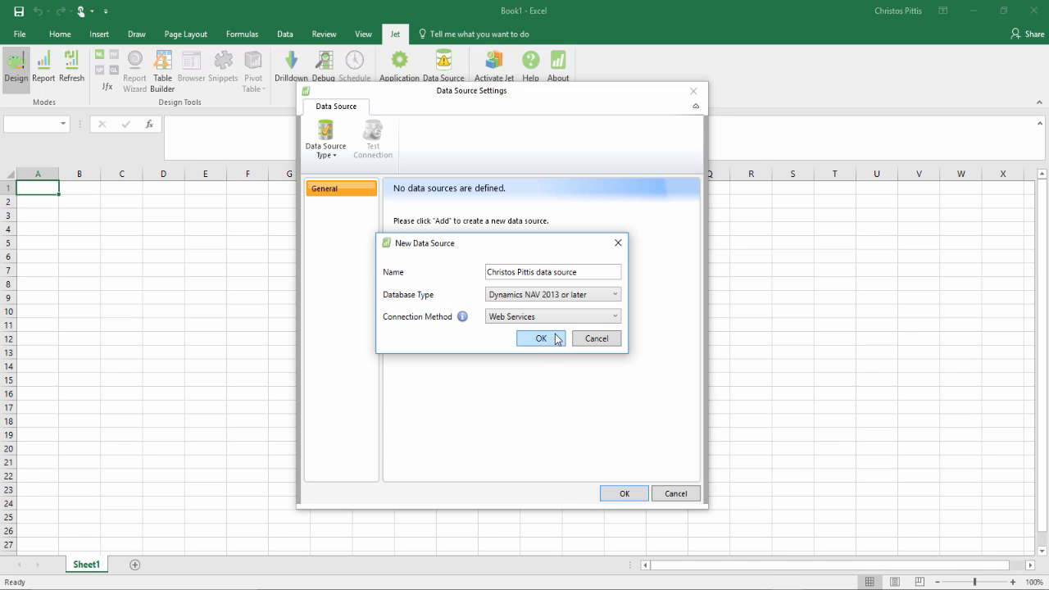
click(541, 337)
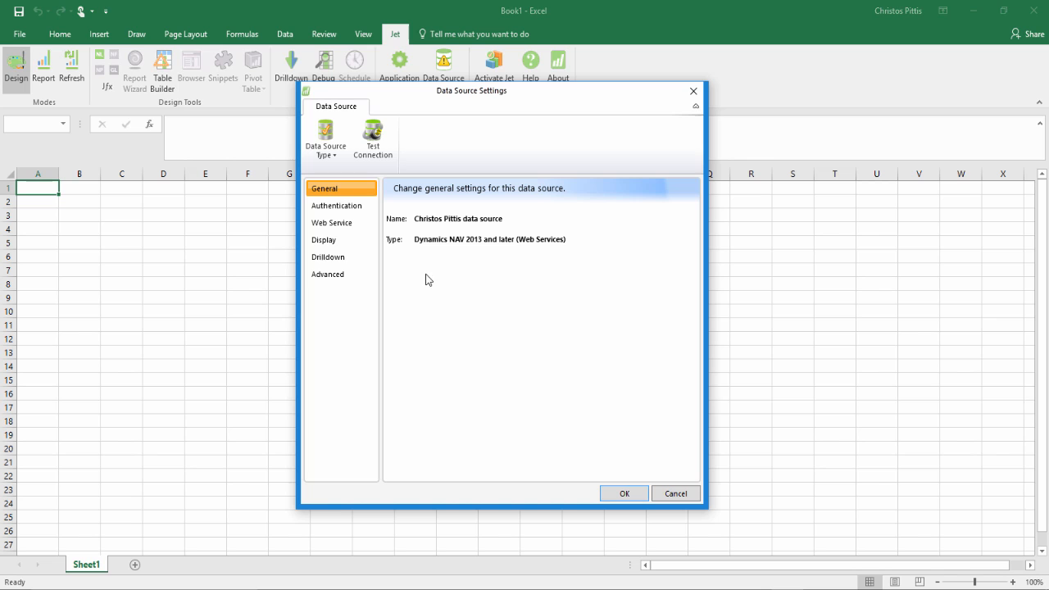
Set the web service connection's company to CRONUS UK Ltd. and save the settings.
click(336, 206)
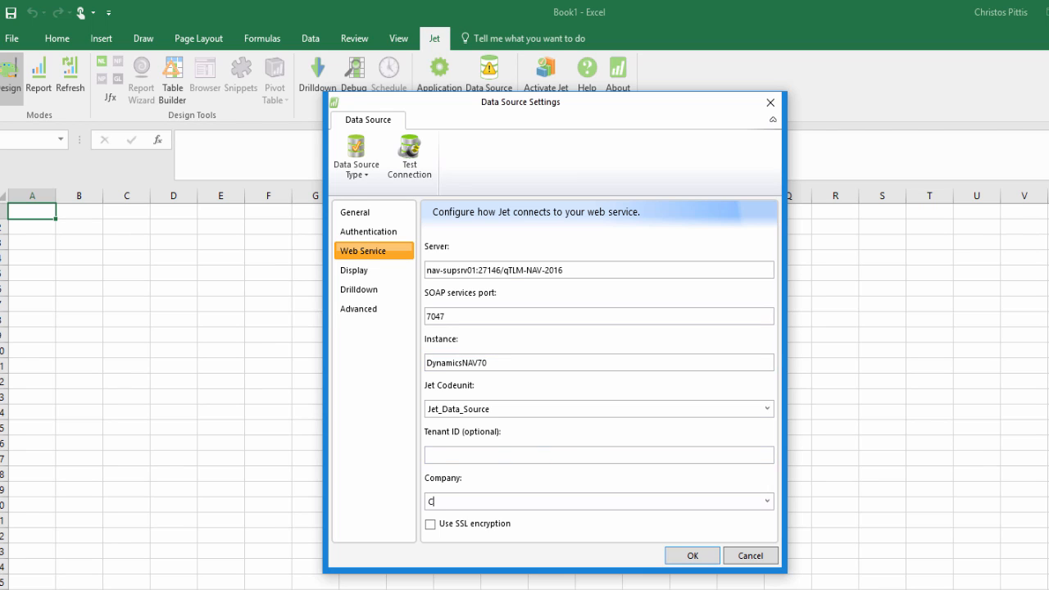
text(CRONUS)
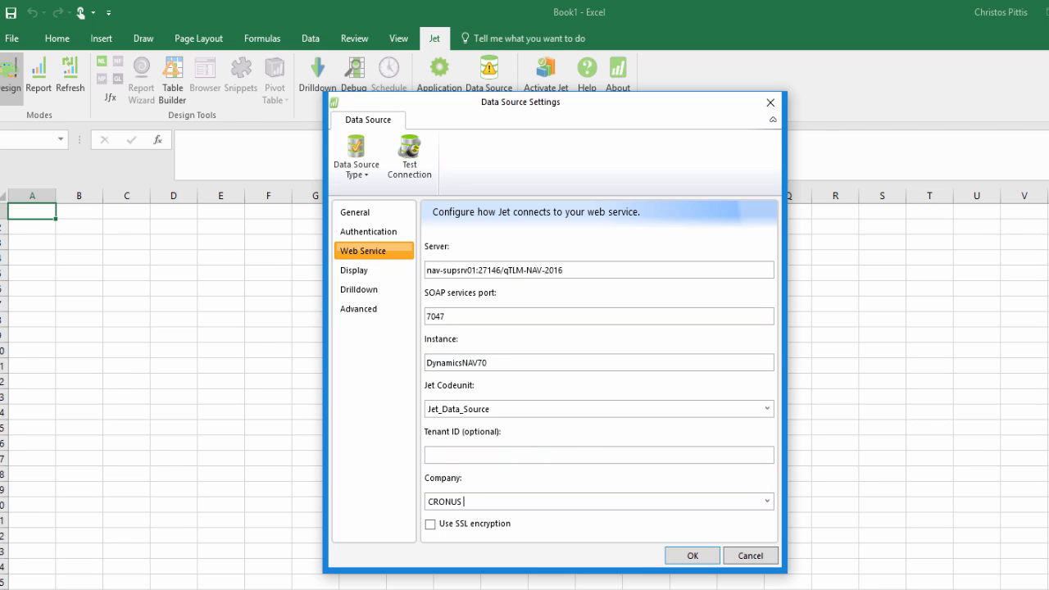
text(UK Ltd.)
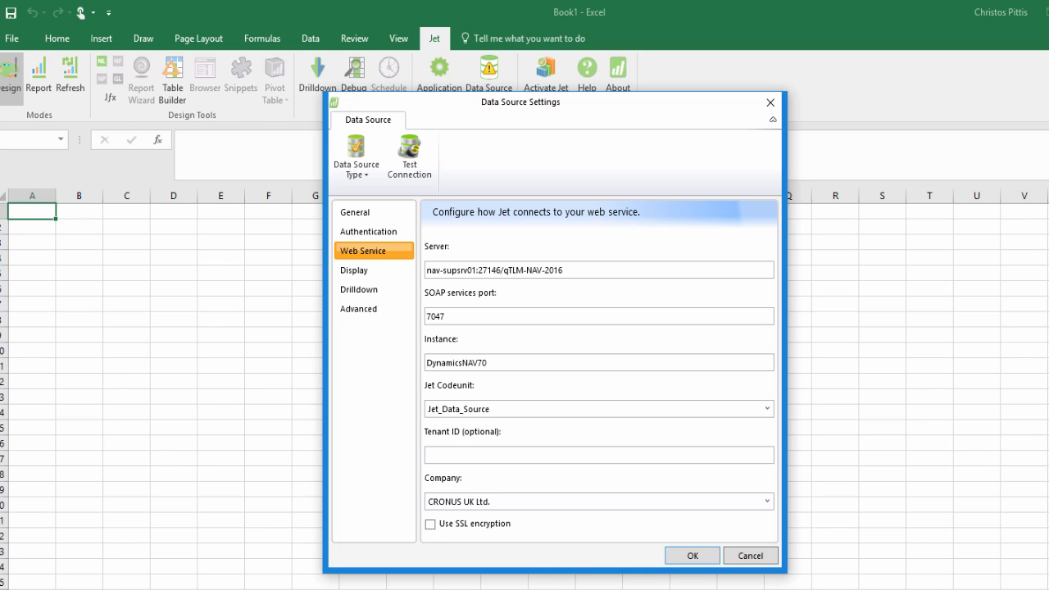
click(692, 554)
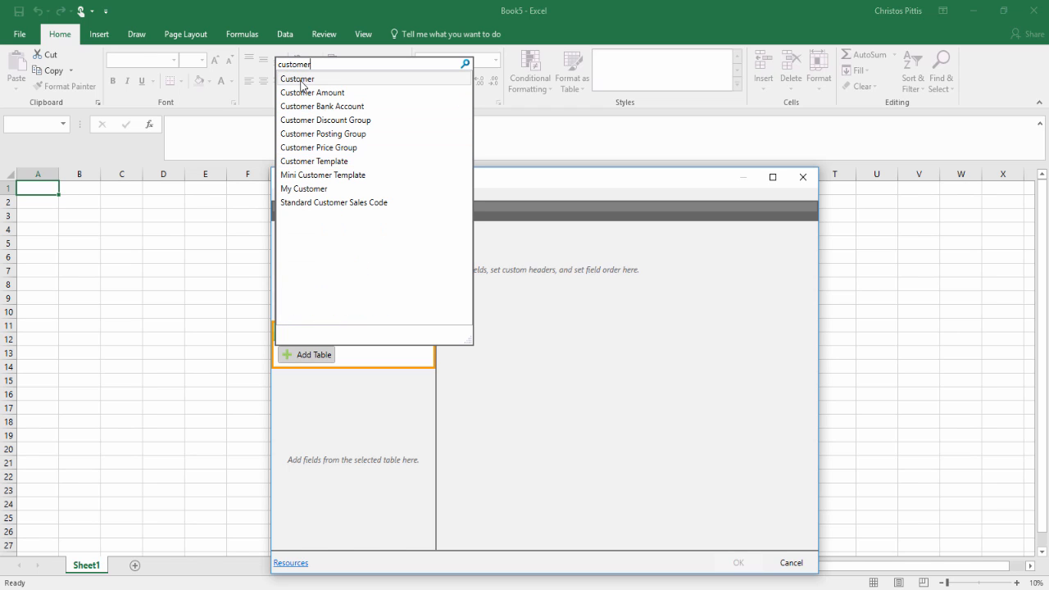
Add the Customer table with No., Name and City columns, then expand its Flow Fields.
click(297, 79)
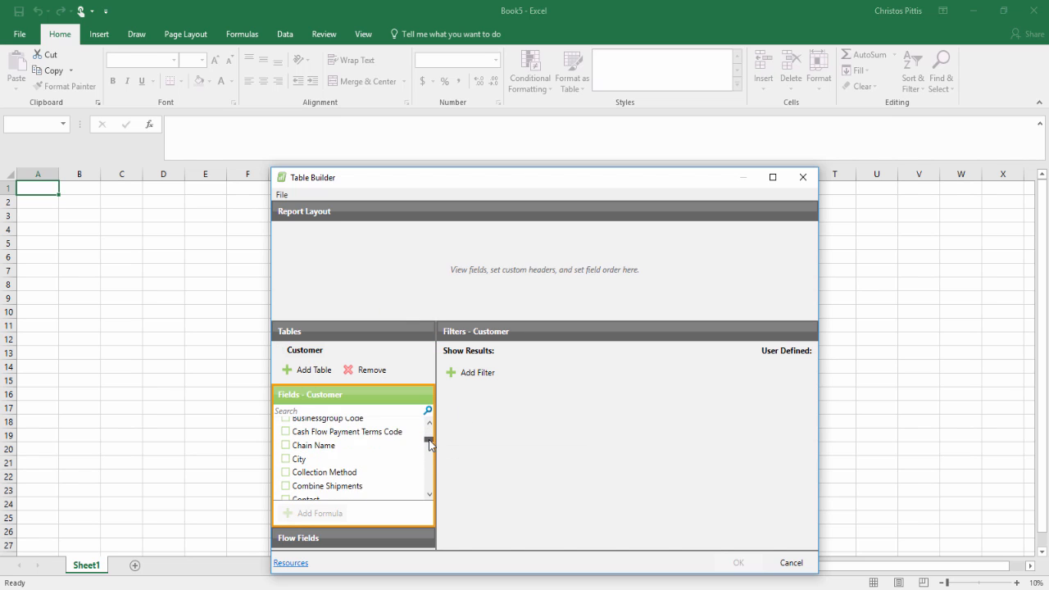
scroll(down, 3)
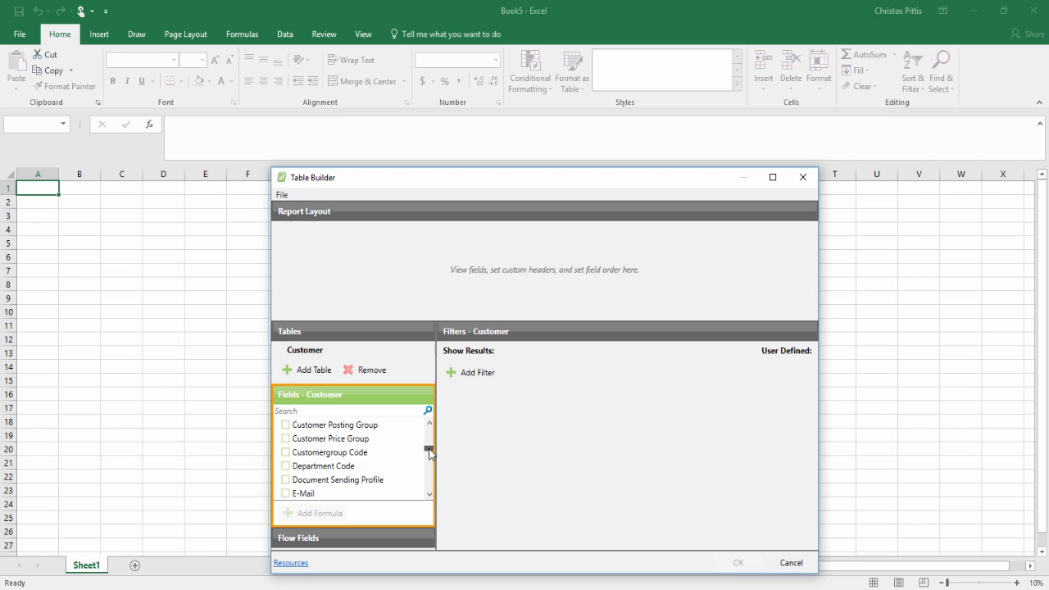
scroll(down, 3)
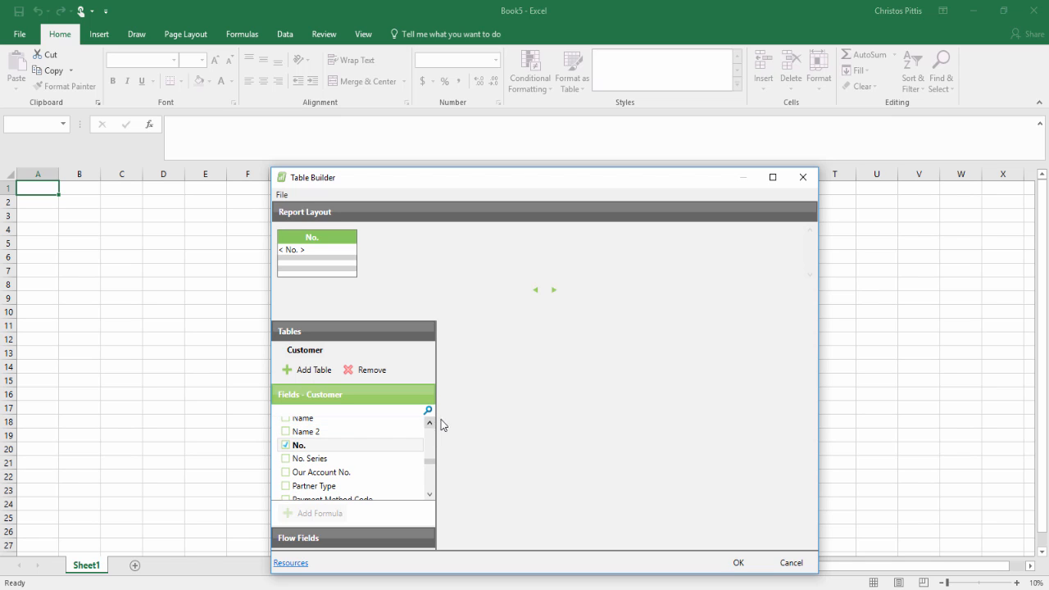
click(285, 428)
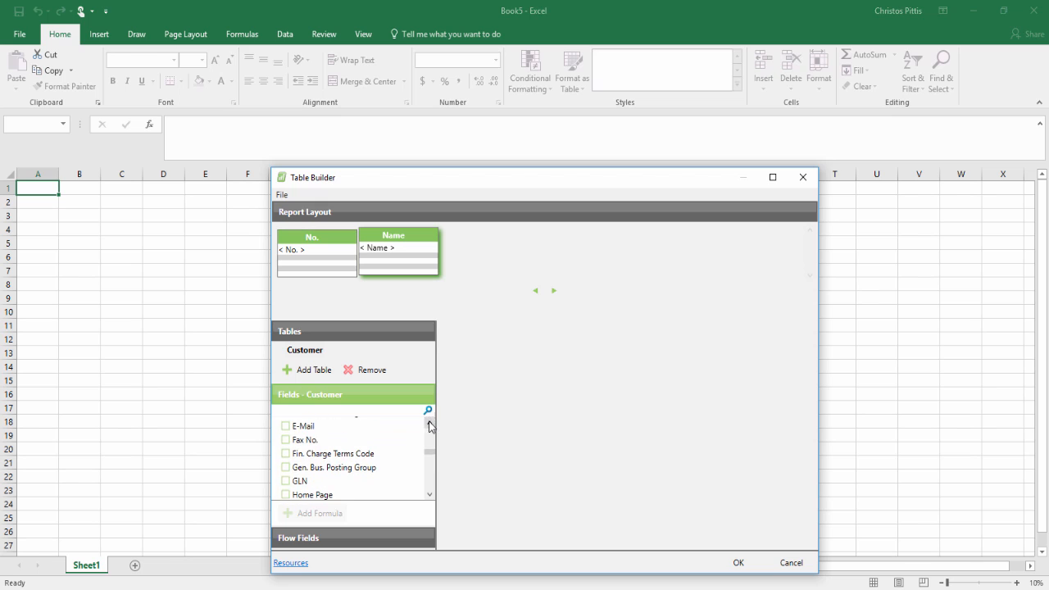
click(430, 423)
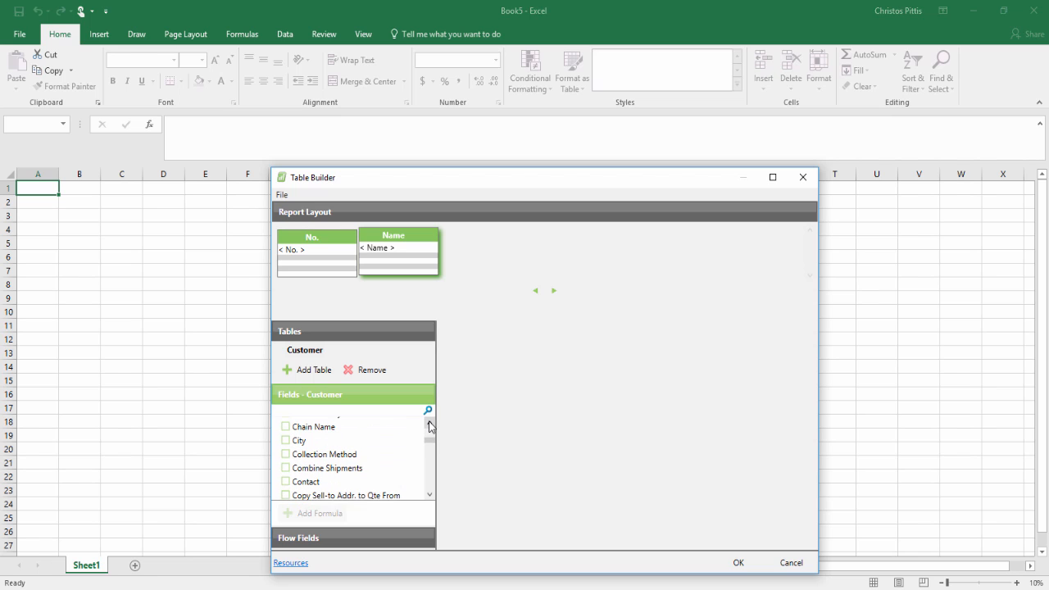
click(285, 450)
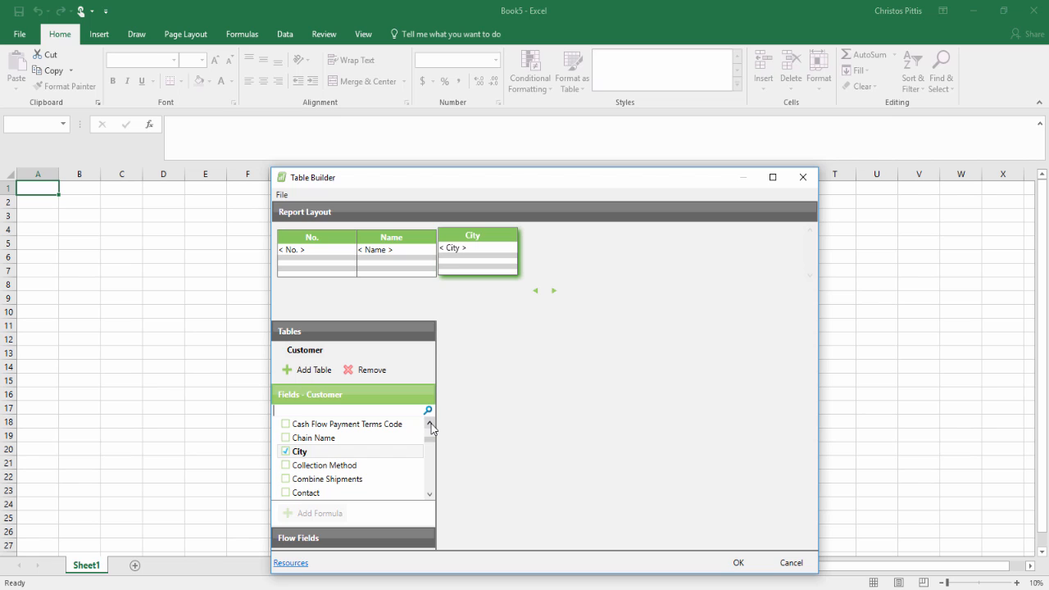
click(298, 416)
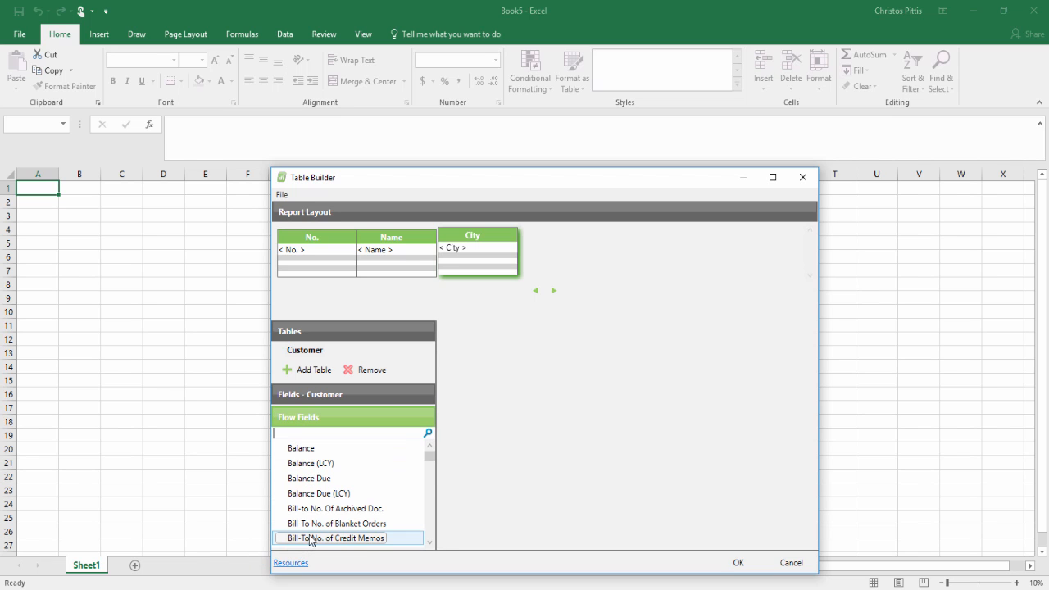
Add the Balance (LCY) and Sales (LCY) flow fields as report columns and confirm the Table Builder layout.
double_click(311, 463)
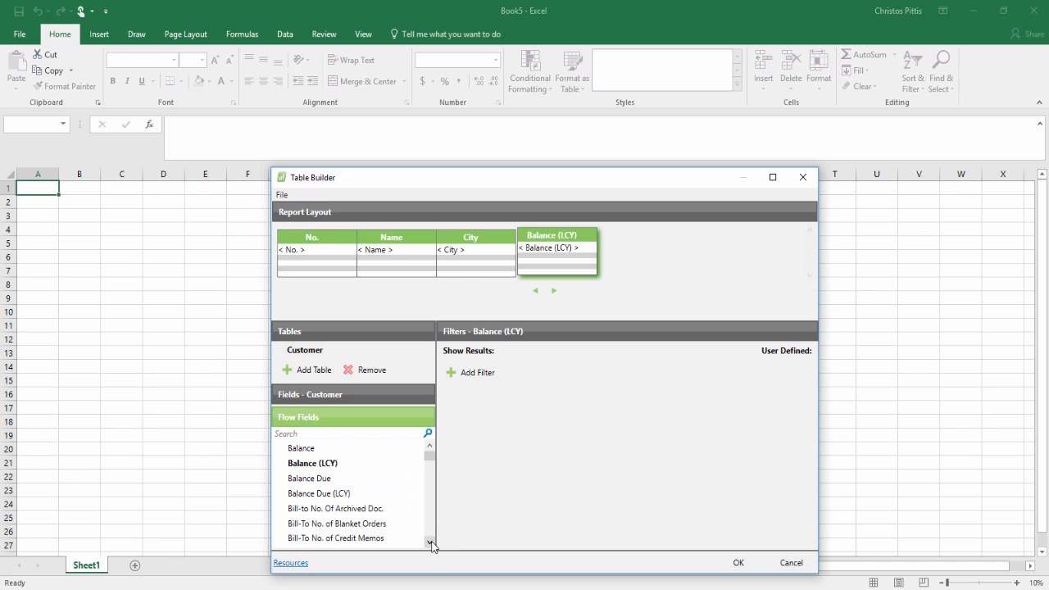
click(429, 541)
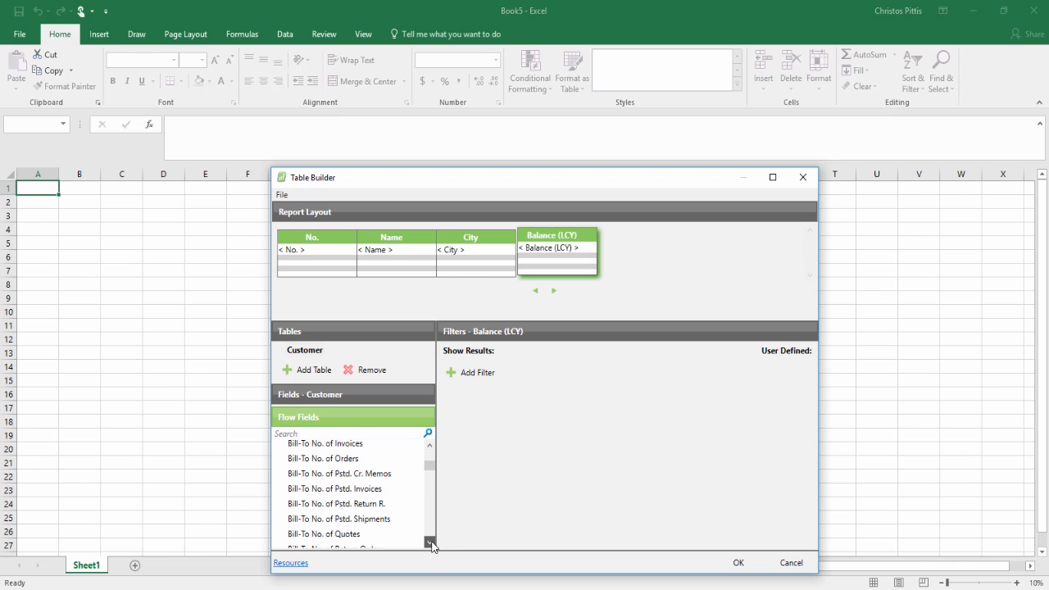
scroll(down, 3)
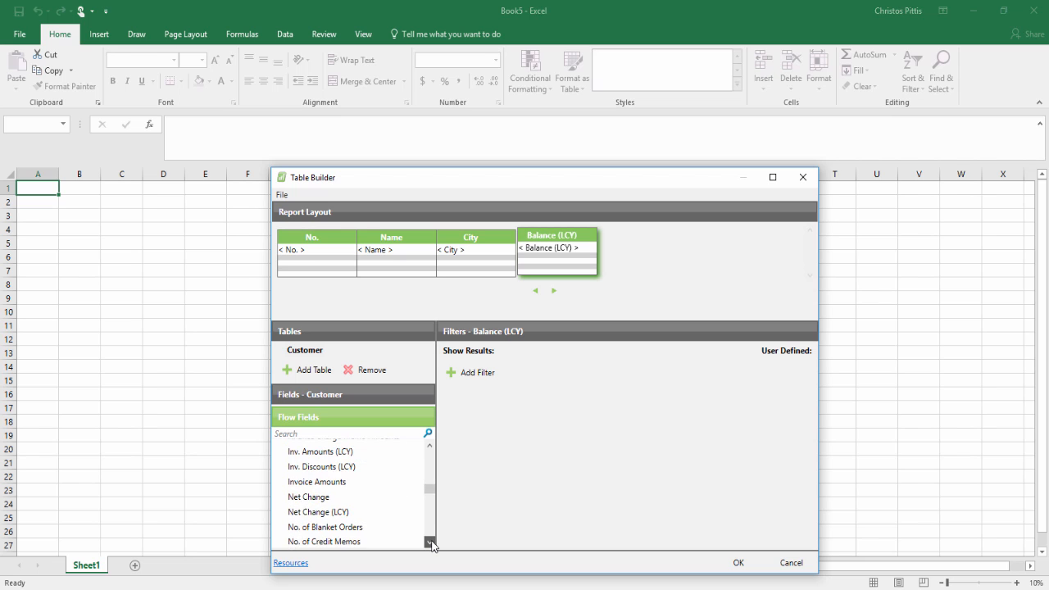
scroll(down, 3)
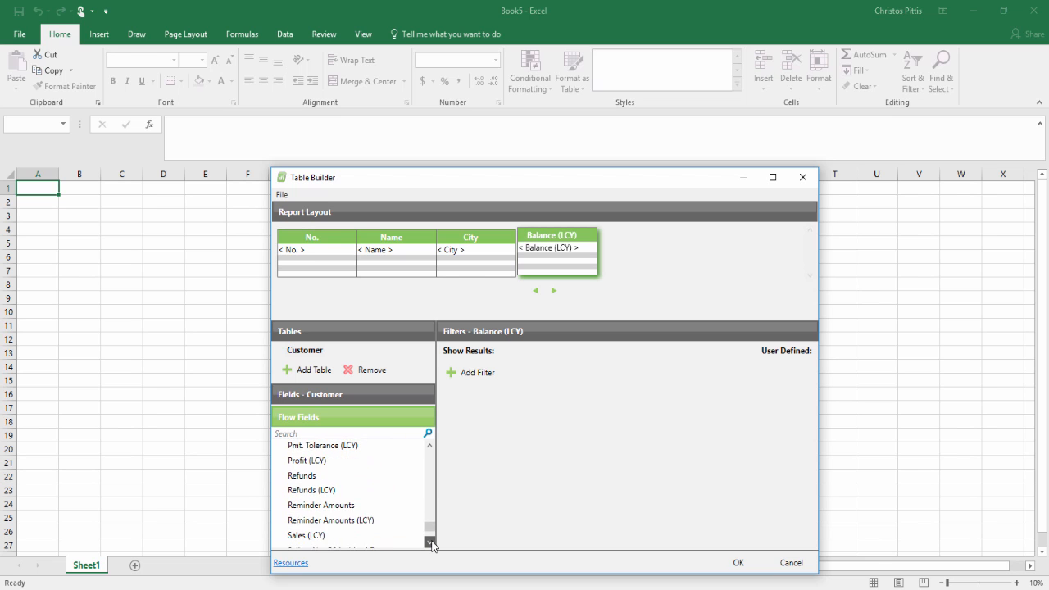
double_click(305, 501)
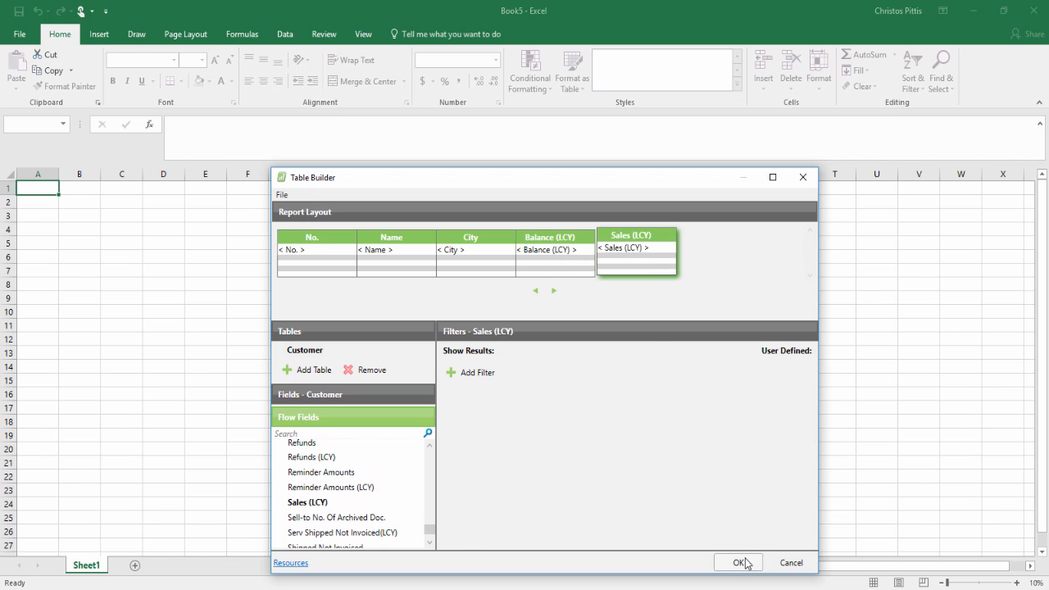
click(738, 563)
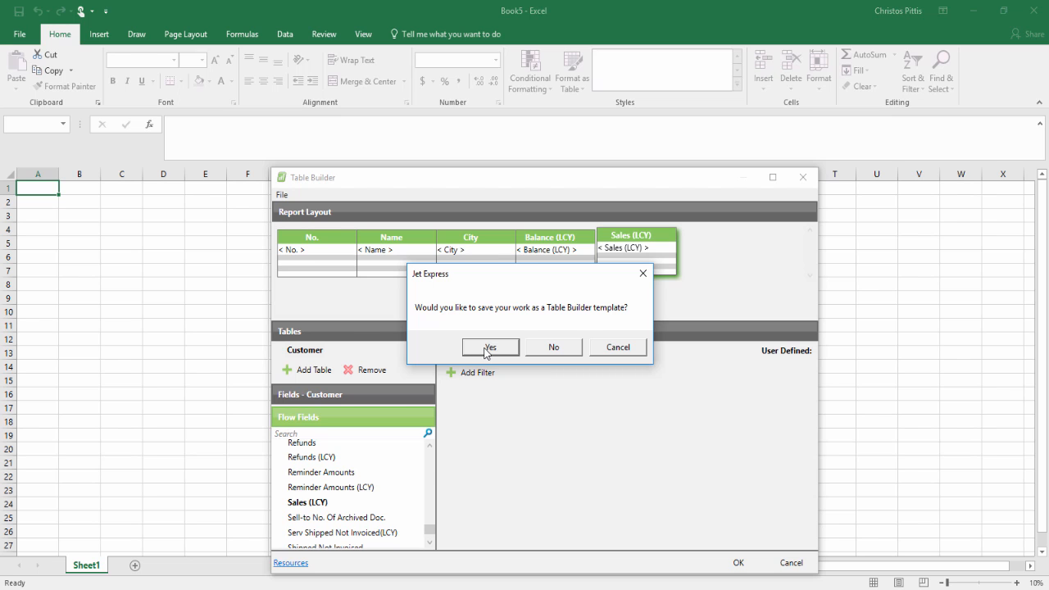
Save the layout as the customers.xml template, generating the Report sheet of Jet formulas.
click(488, 347)
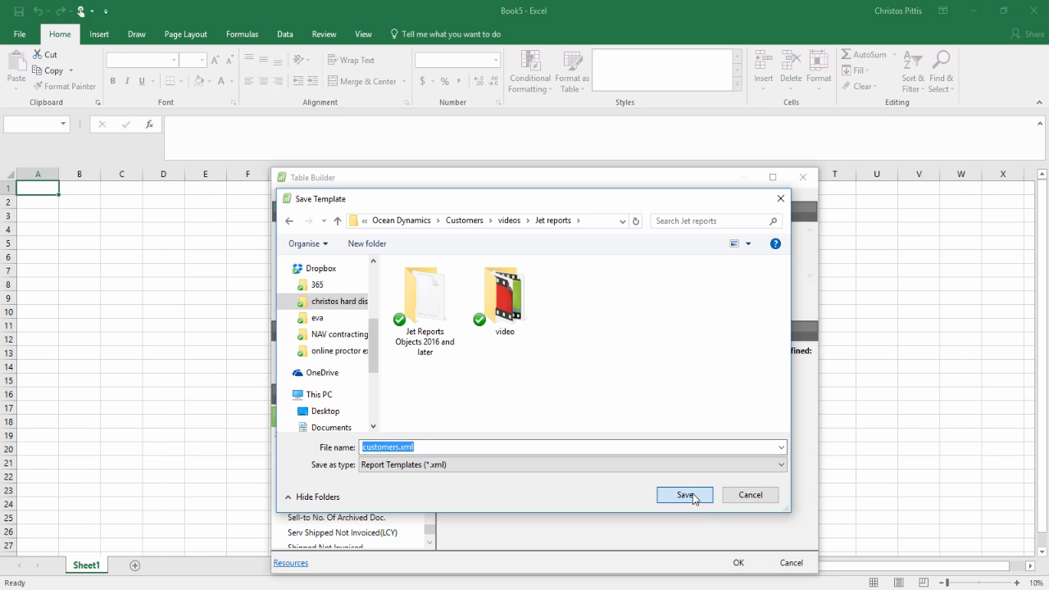
click(686, 495)
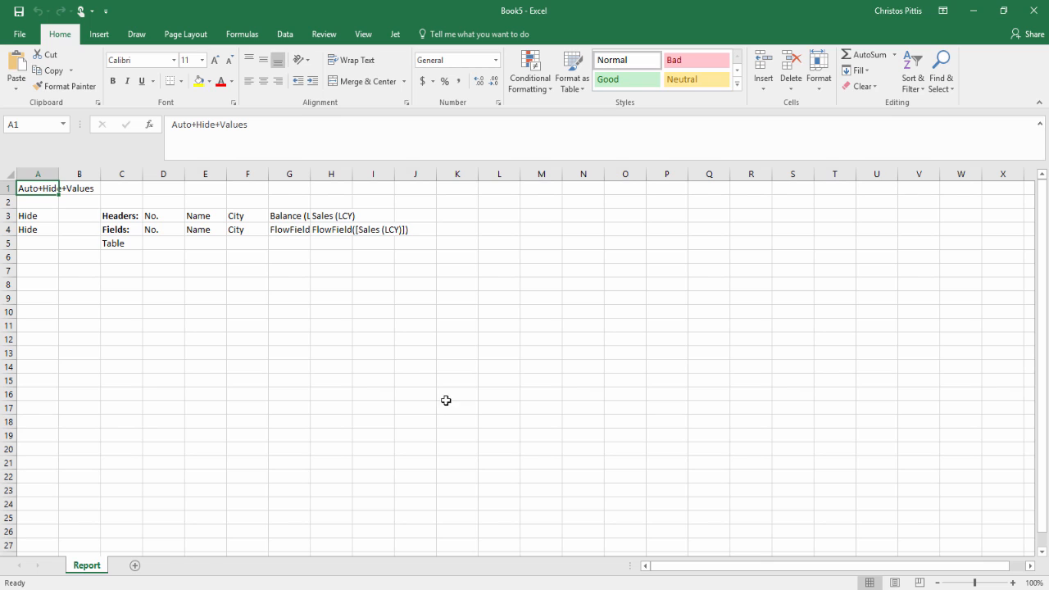
Run the Jet report to fill the sheet with customer numbers, names, cities, balances and sales.
click(395, 32)
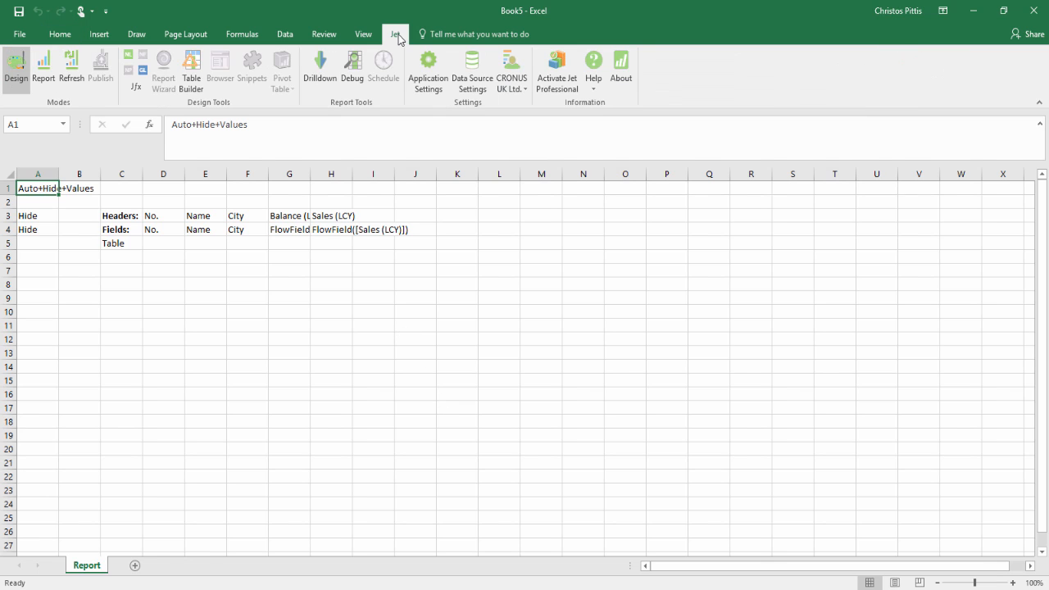
click(43, 69)
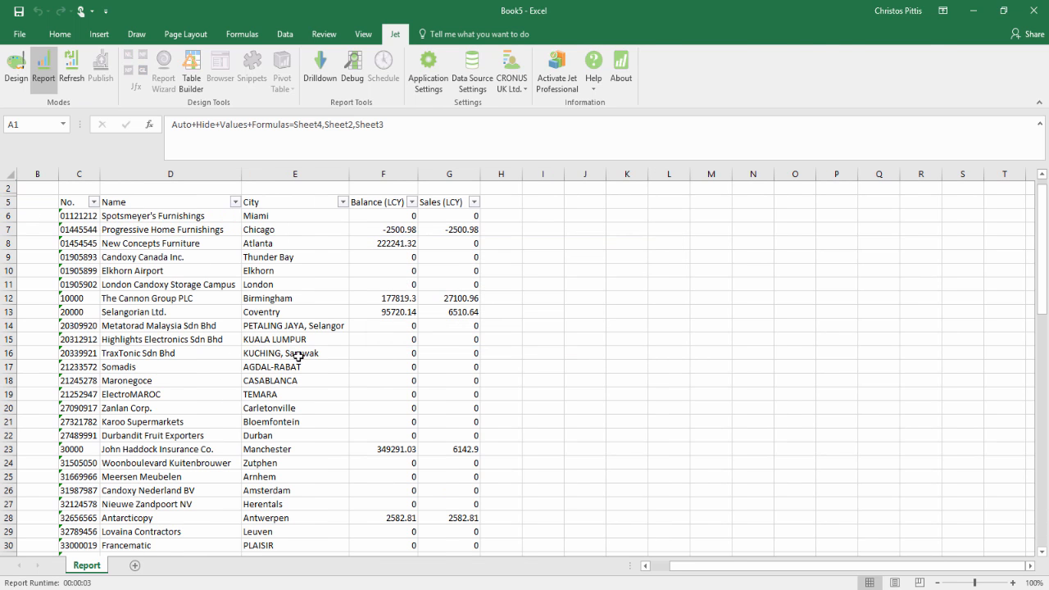
Sort the customer table by Sales (LCY) largest to smallest and filter out rows with 0 sales.
click(474, 202)
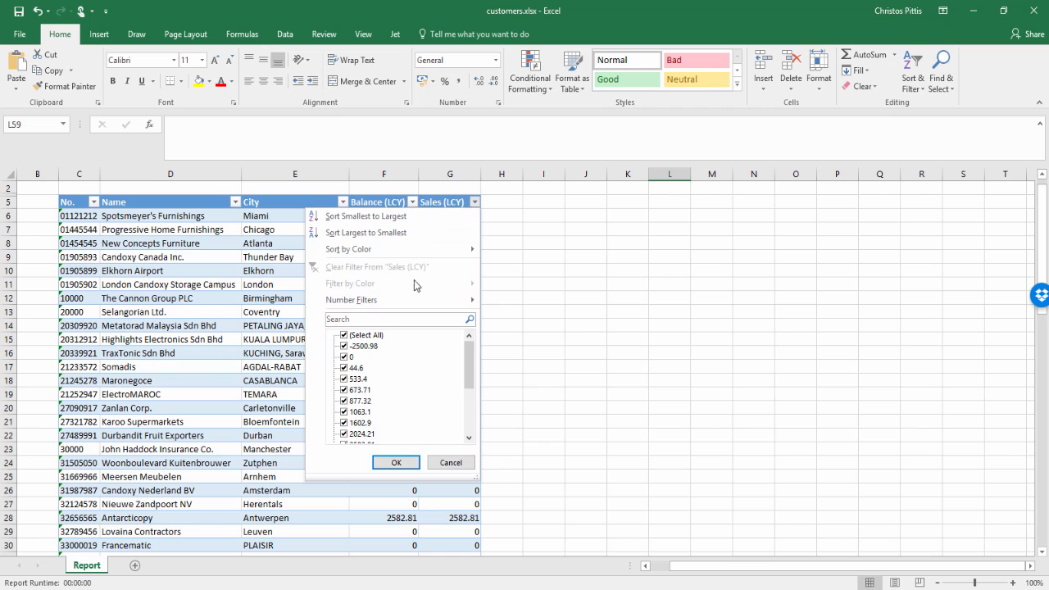
click(344, 357)
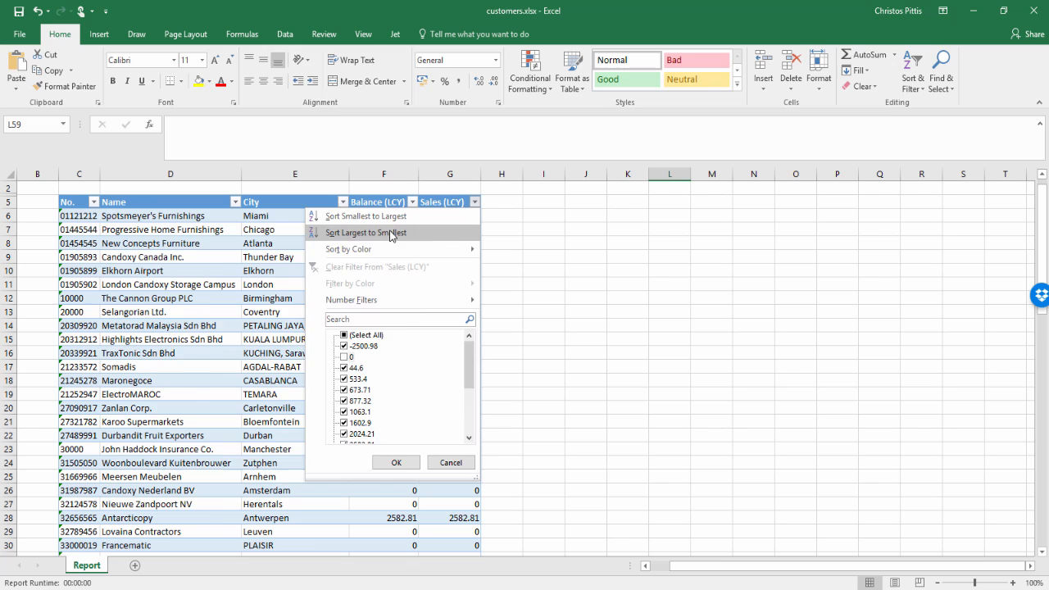
click(366, 232)
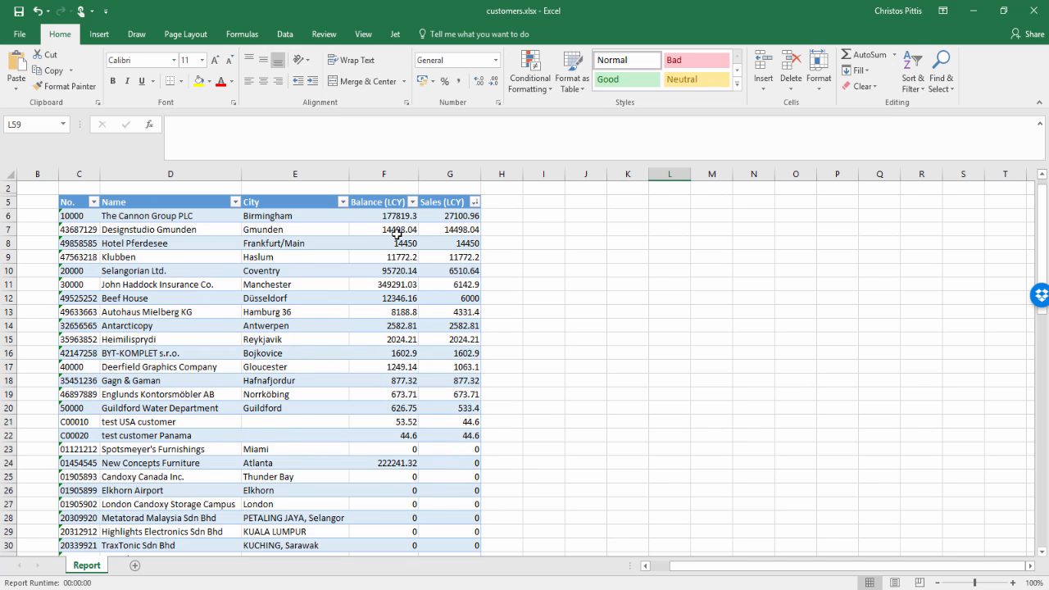
click(473, 201)
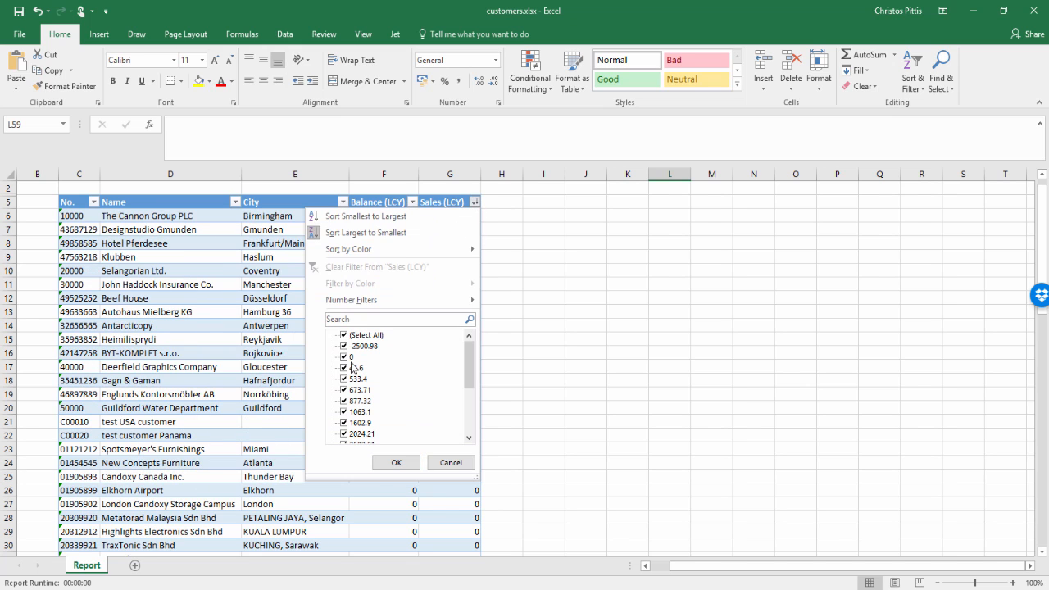
click(397, 462)
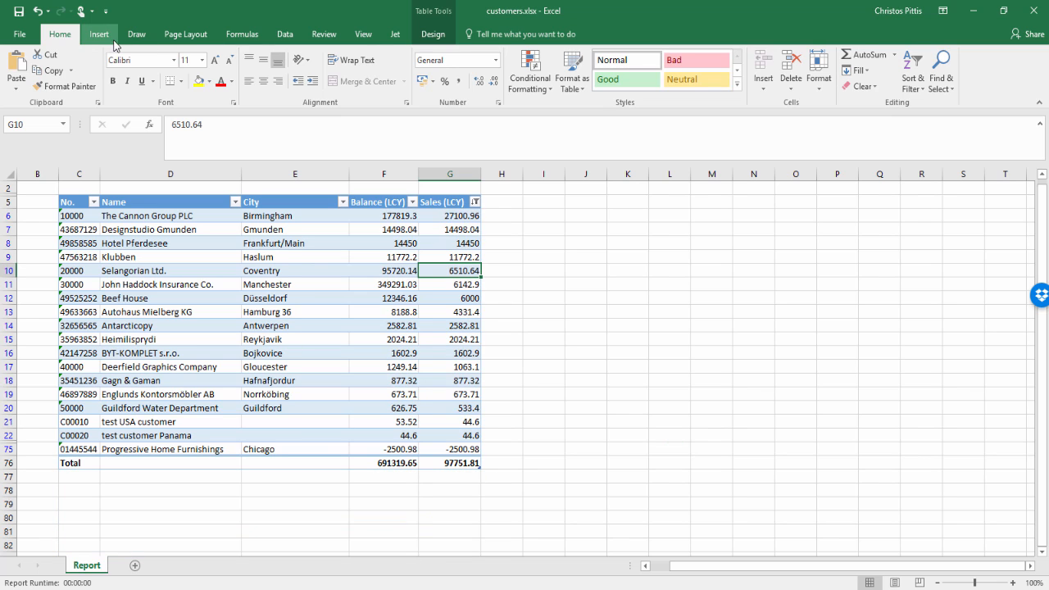
Insert a 3-D Pie chart of customer sales and drag it into place on the Report sheet.
click(99, 33)
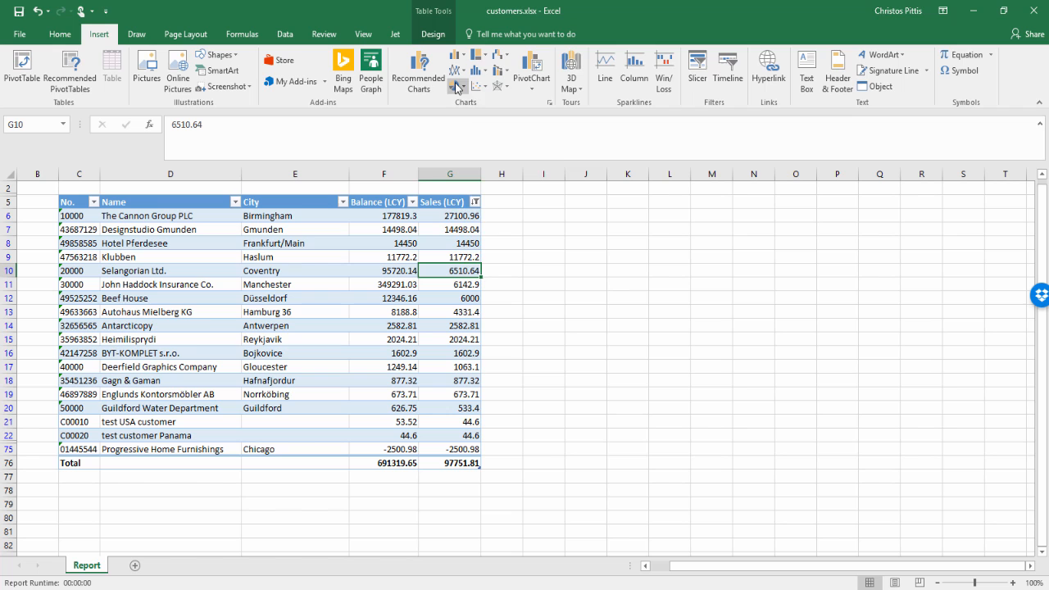
click(455, 85)
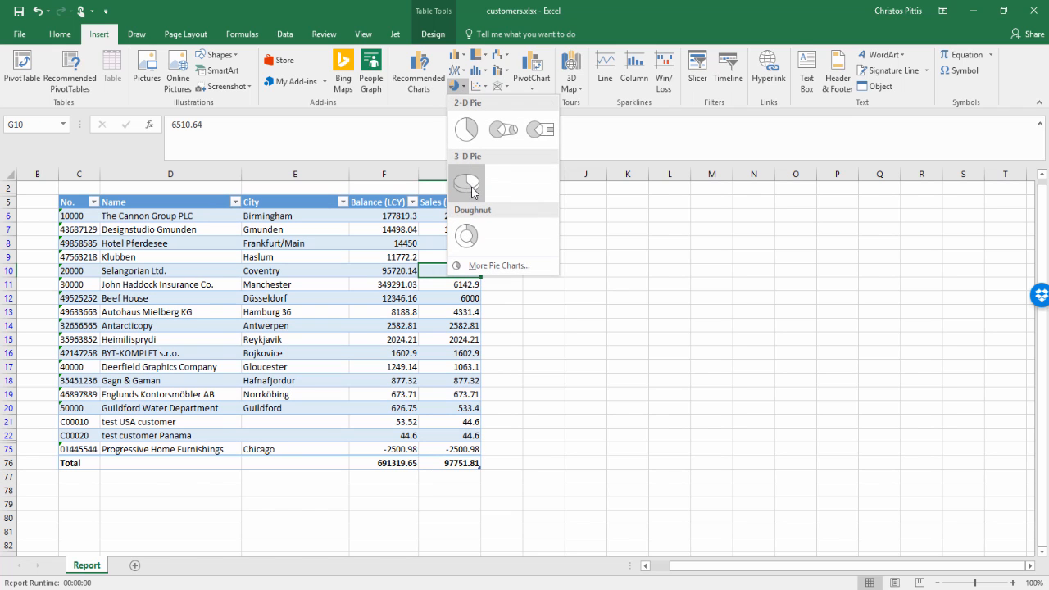
click(465, 183)
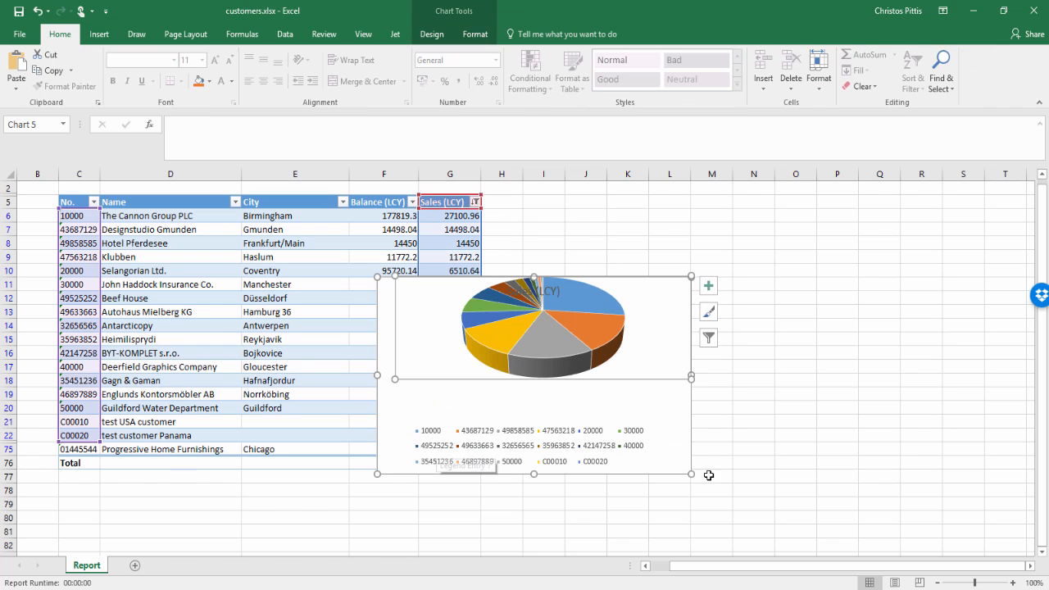
drag(691, 476, 767, 548)
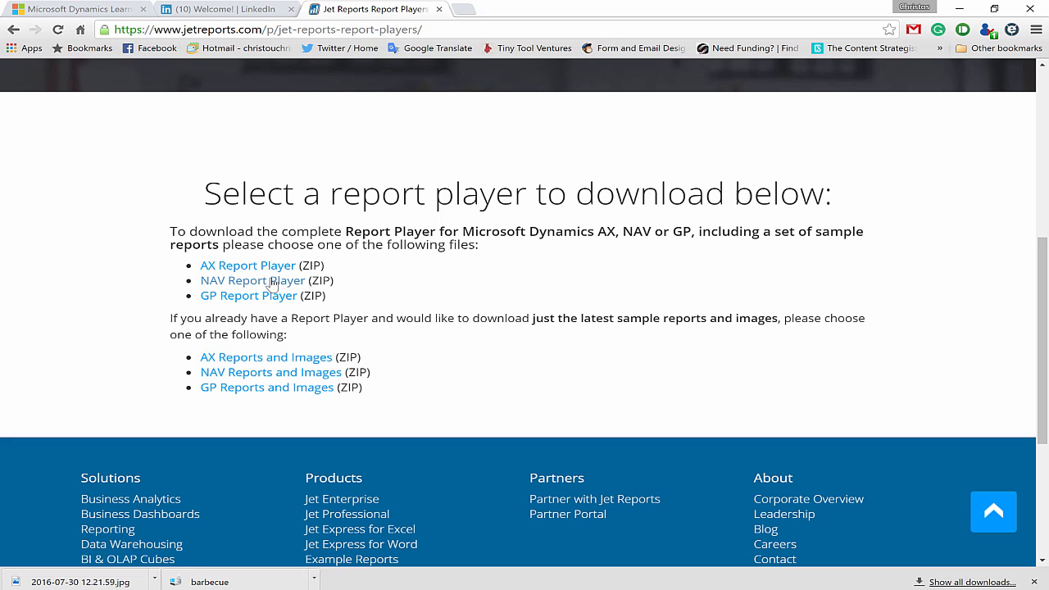
Download the NAV Report Player (ZIP) from the Jet Reports page and save the file.
click(252, 281)
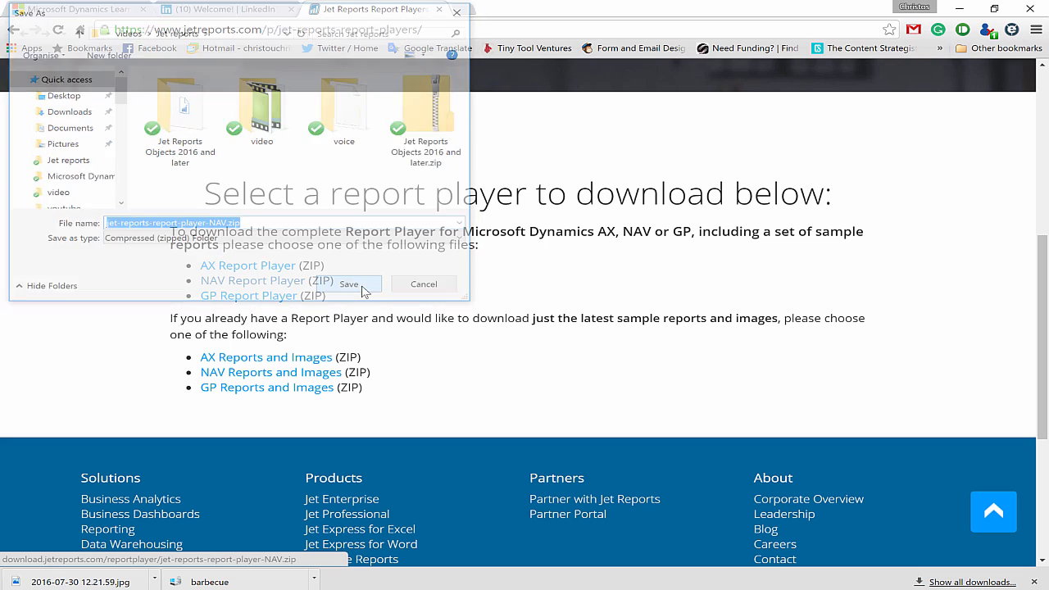
click(348, 284)
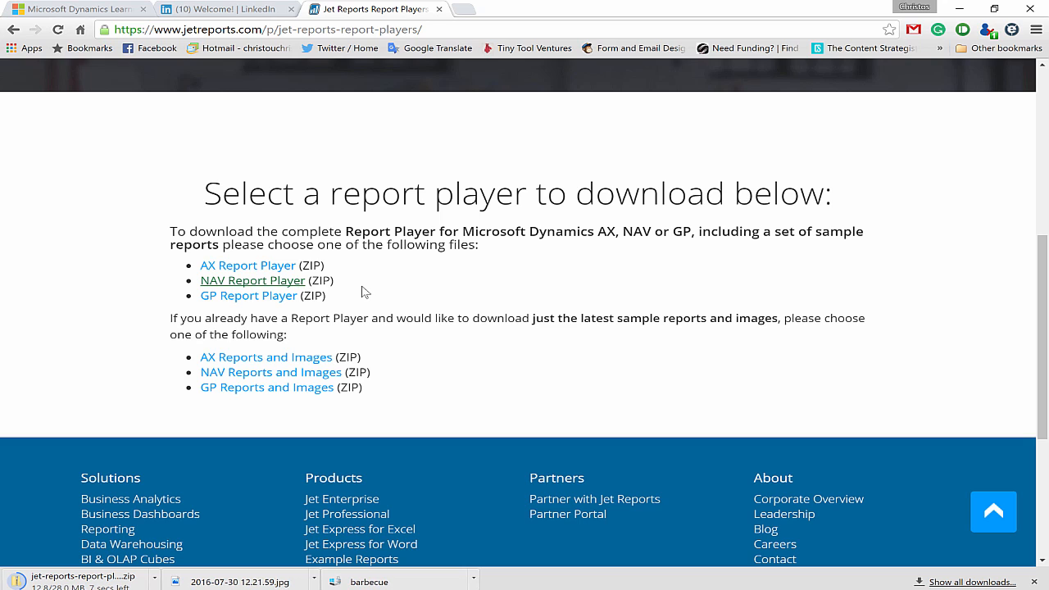